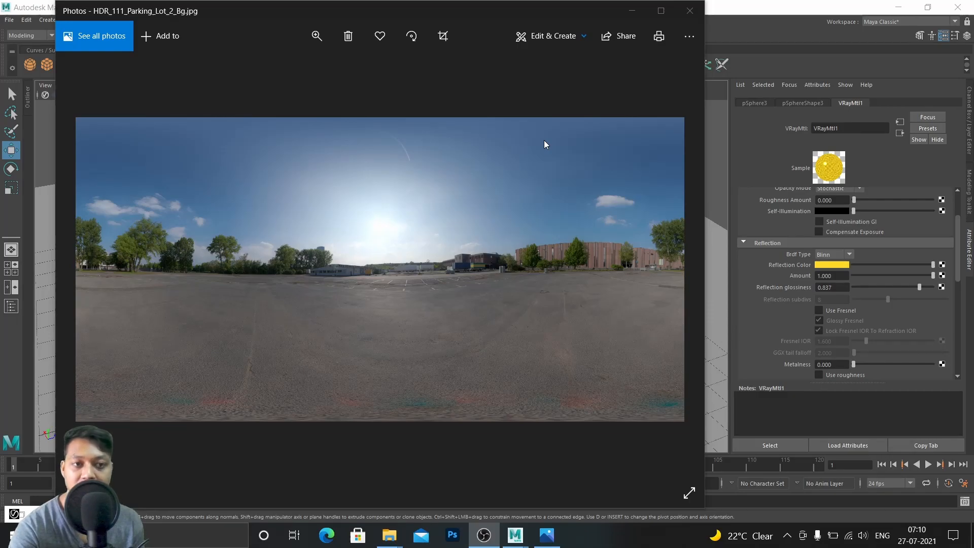
mouse_move(584, 35)
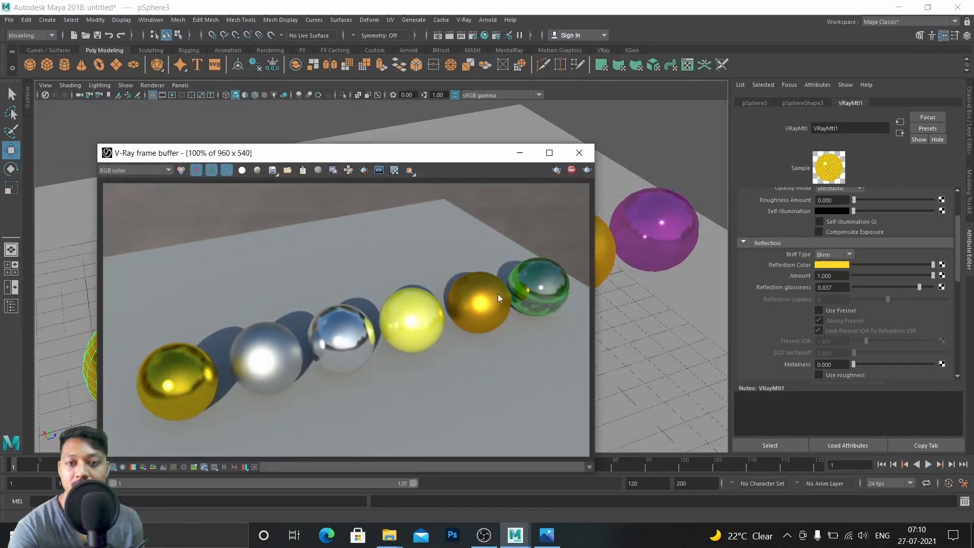
mouse_move(464, 328)
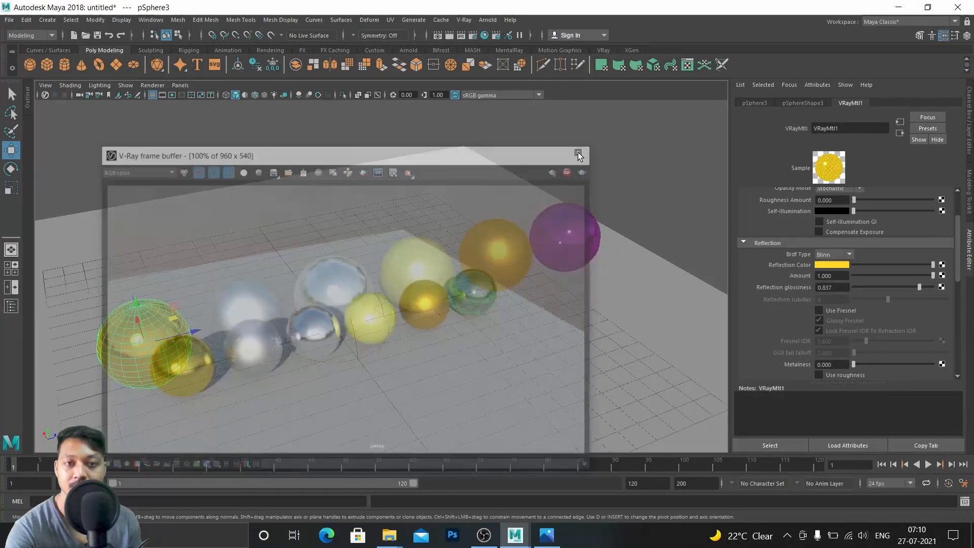
- Close the V-Ray frame buffer showing the finished sphere render
click(577, 155)
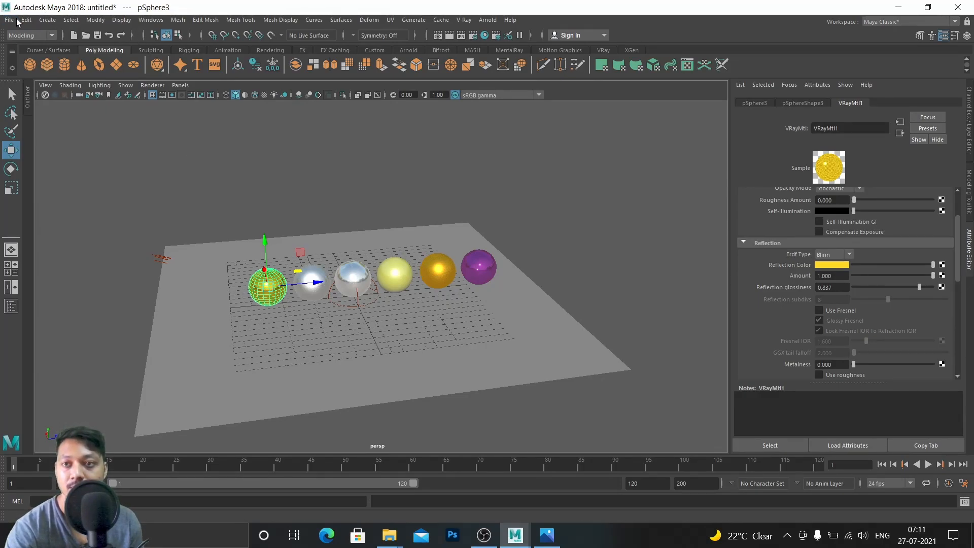
mouse_move(725, 269)
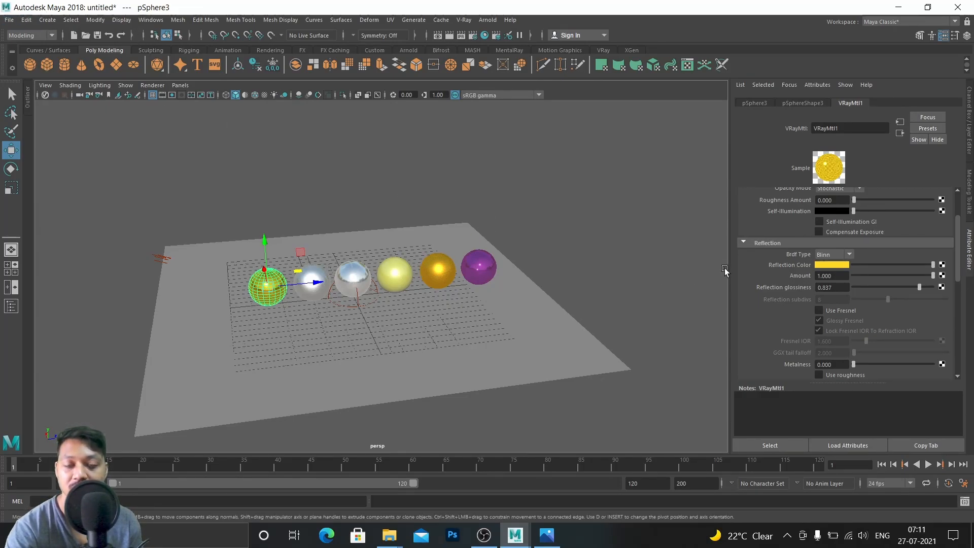
- Start a new scene from the File menu, discarding the unsaved sphere setup
click(9, 20)
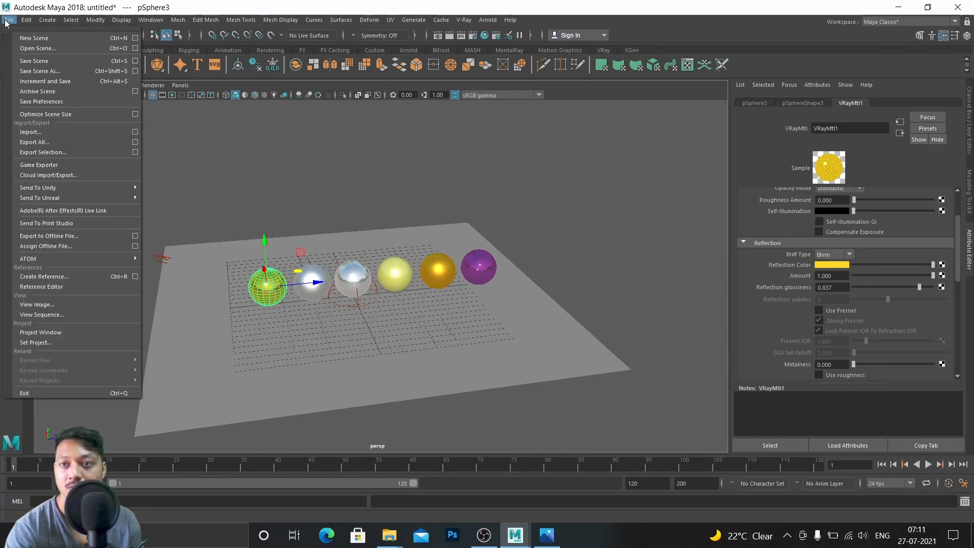
click(33, 38)
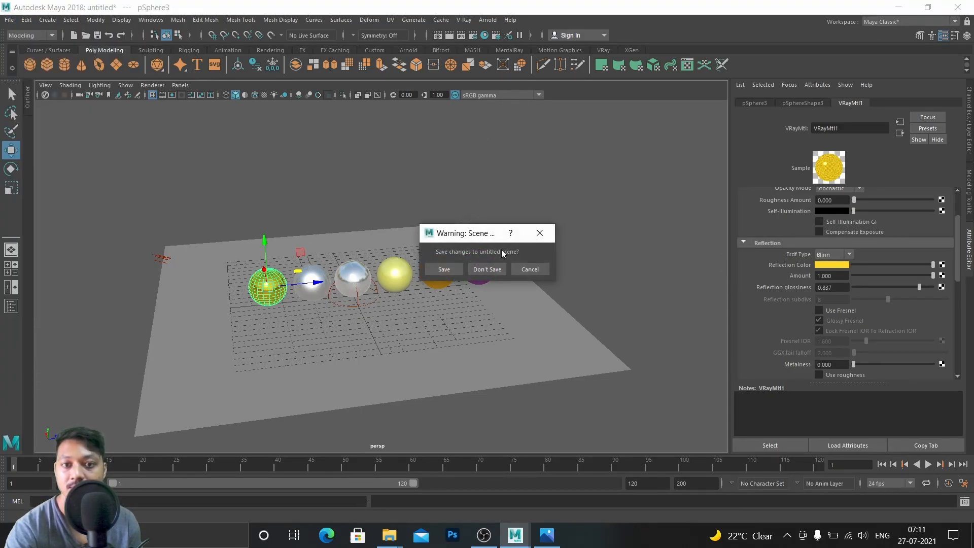
click(487, 269)
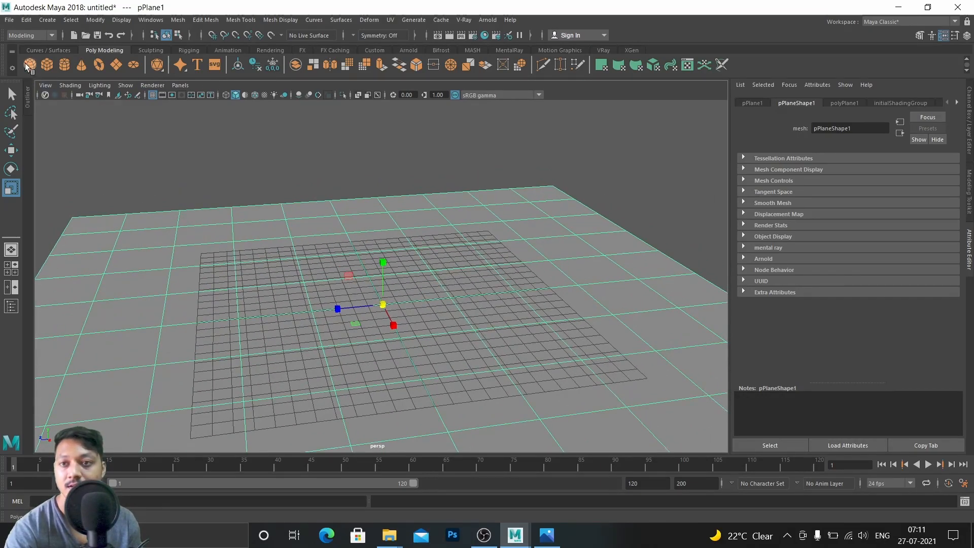
- Create a polygon sphere and duplicate it into a row of six on the plane
click(46, 64)
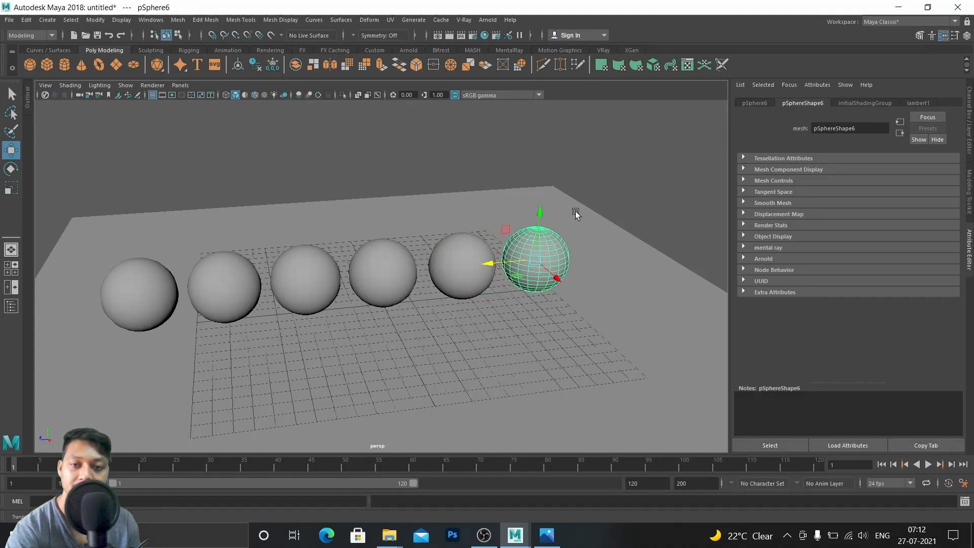
right_click(393, 235)
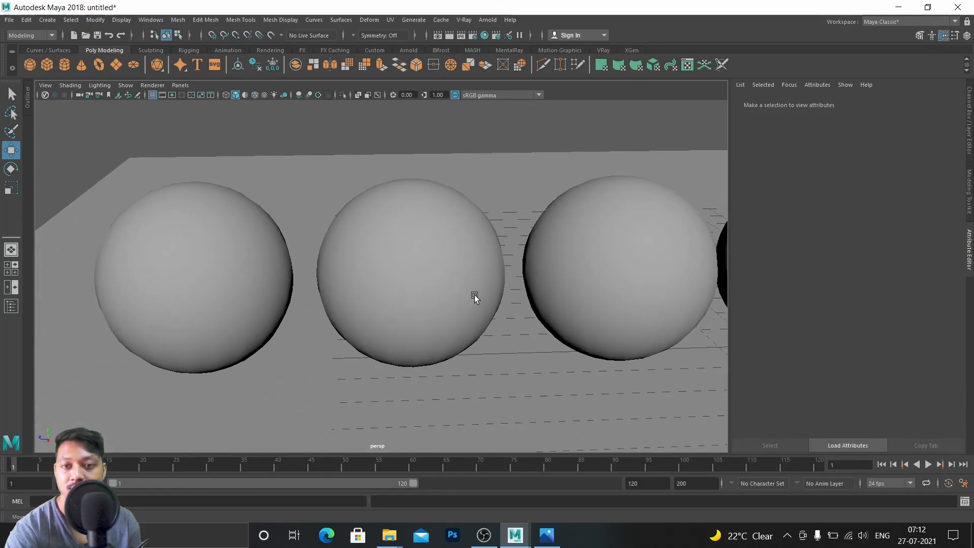
mouse_move(519, 304)
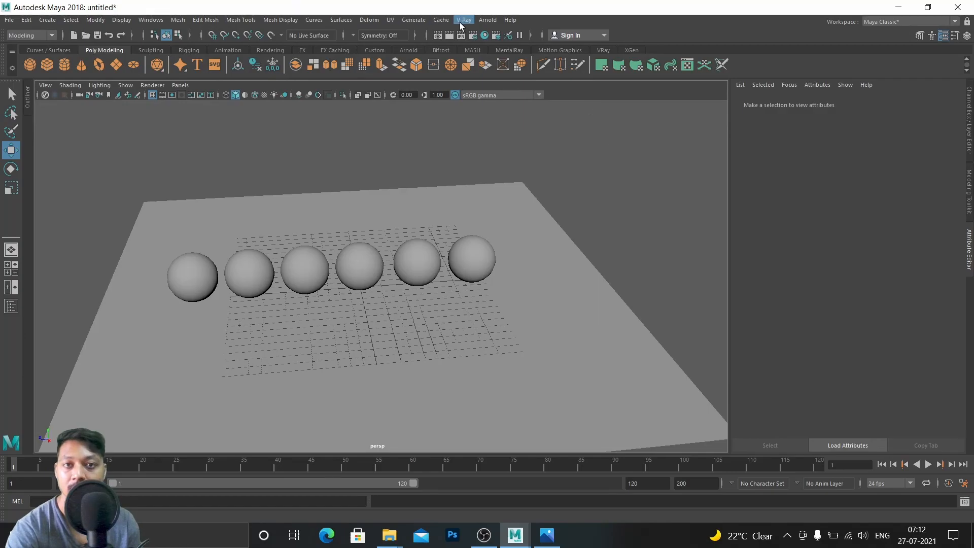
- Create a V-Ray dome light textured with HDR_111_Parking_Lot_2_Prev.jpg
click(463, 19)
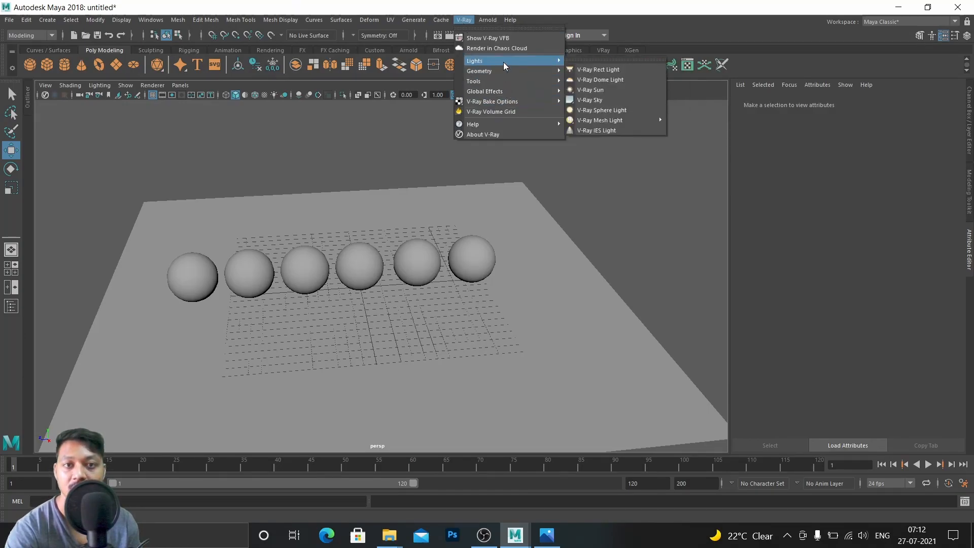
mouse_move(598, 80)
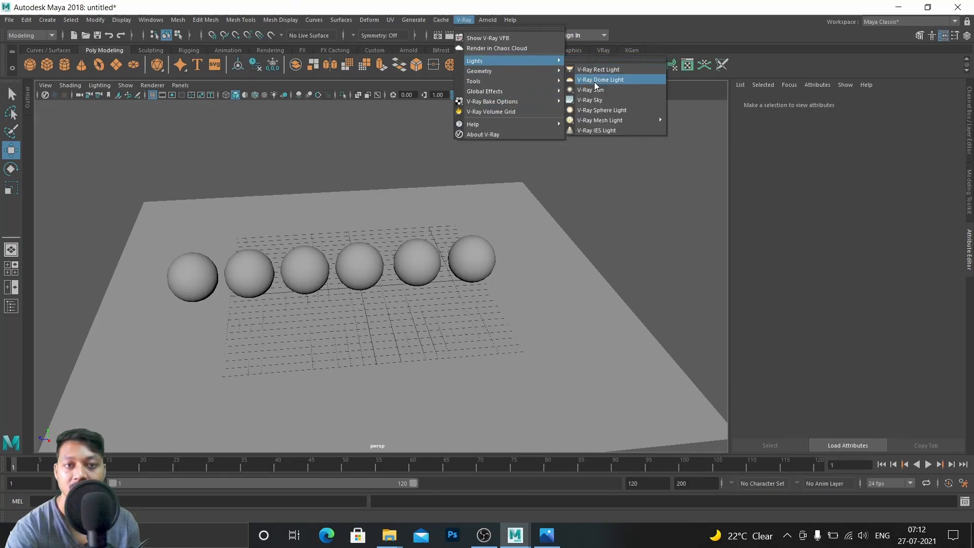
click(599, 80)
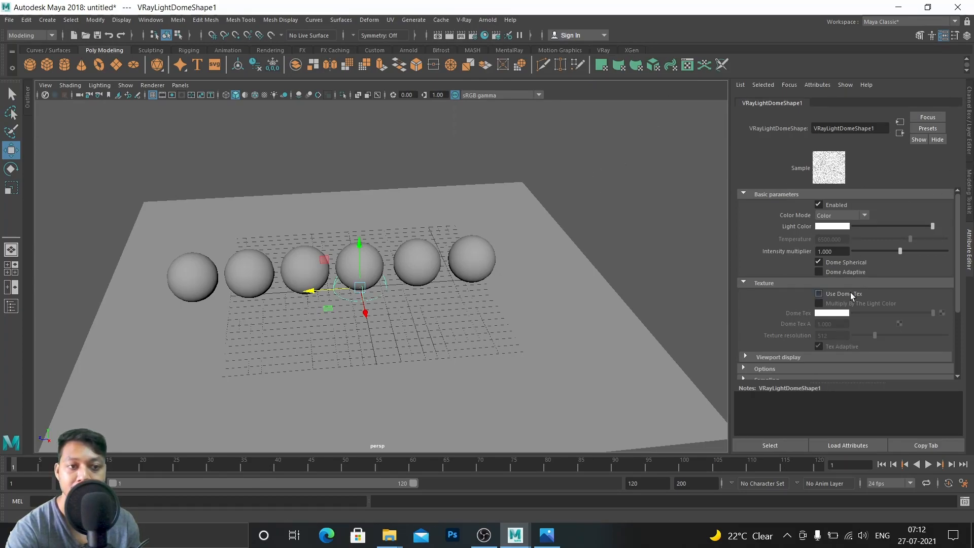
click(818, 293)
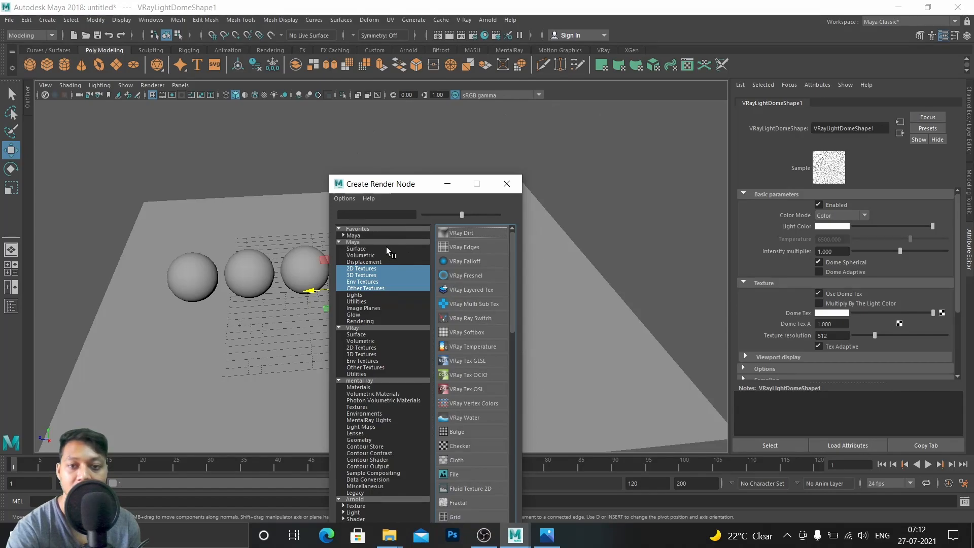
mouse_move(514, 290)
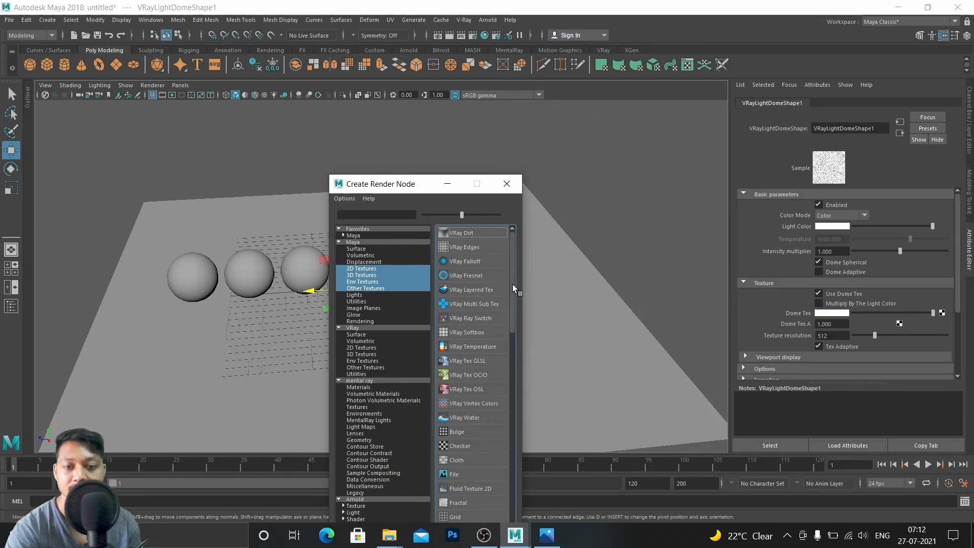
click(456, 474)
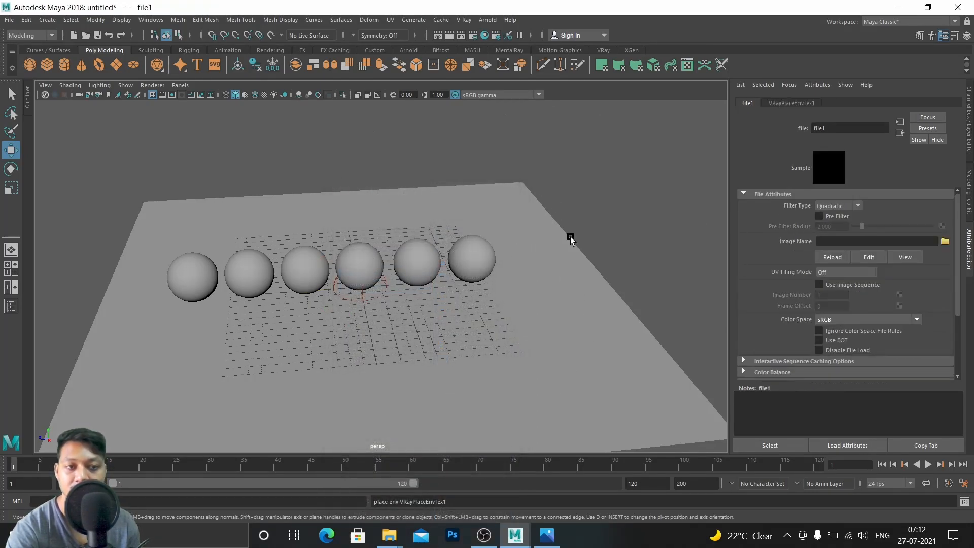
click(943, 240)
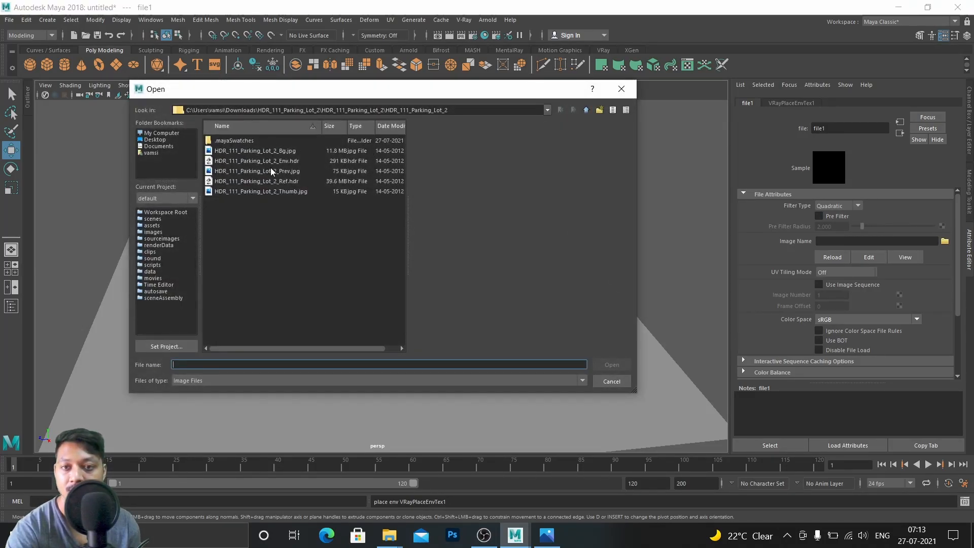
click(258, 170)
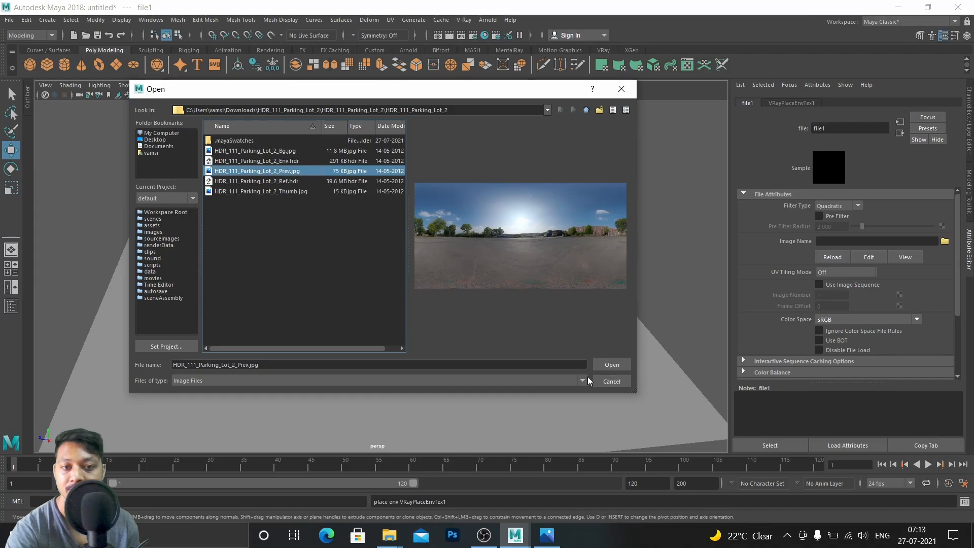
click(609, 364)
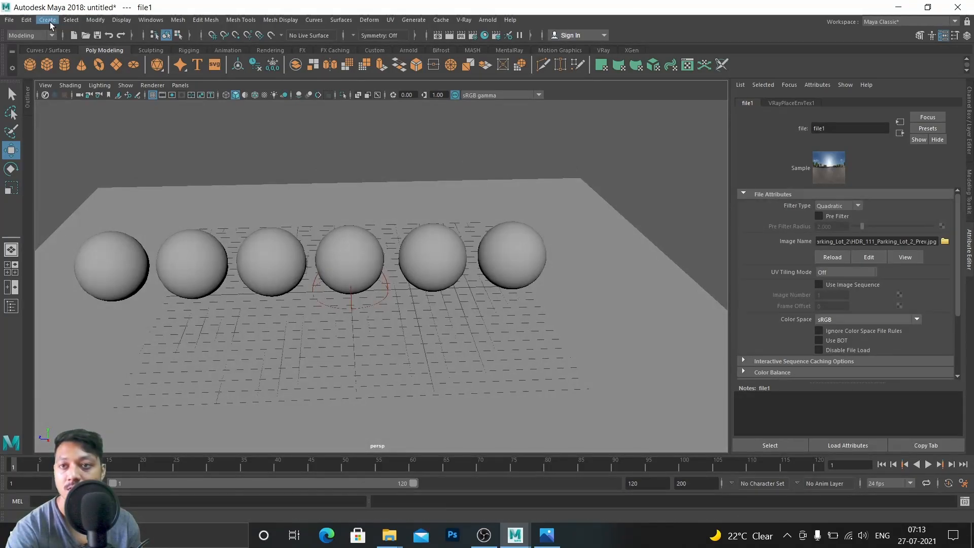
- Add a directional light from Create > Lights
click(47, 19)
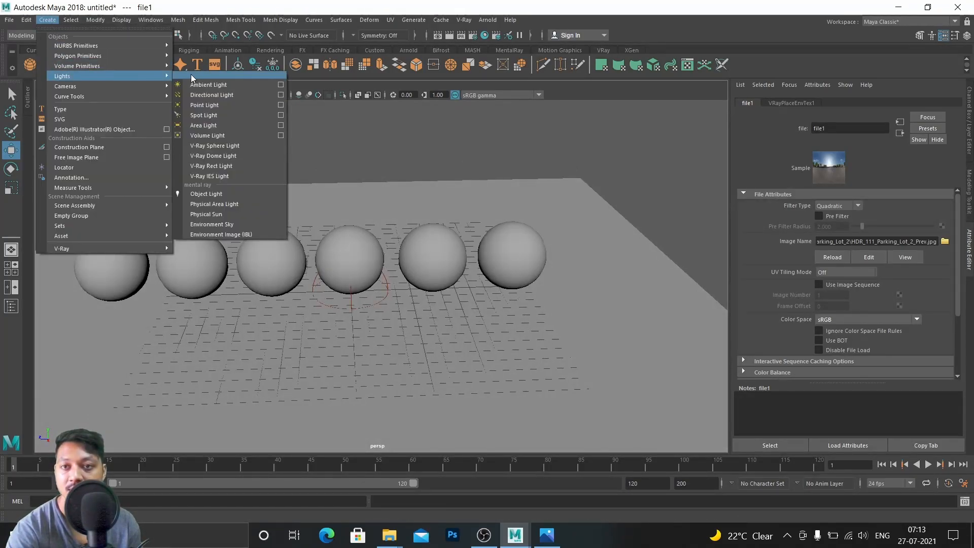
click(211, 94)
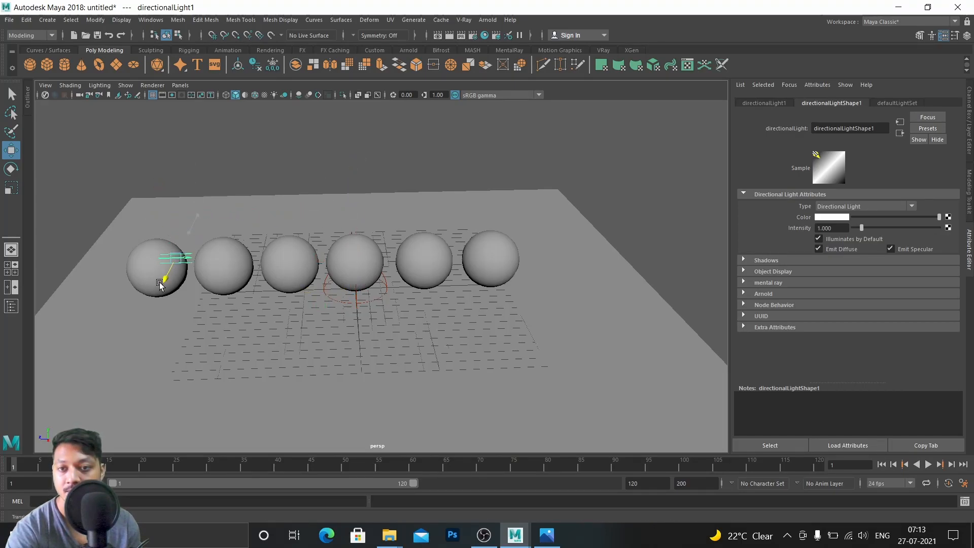
click(11, 169)
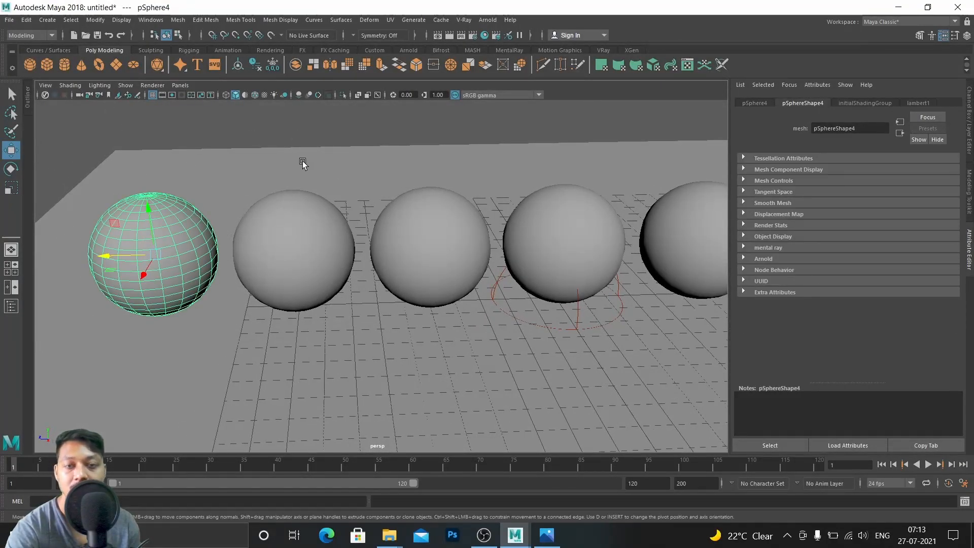
mouse_move(143, 207)
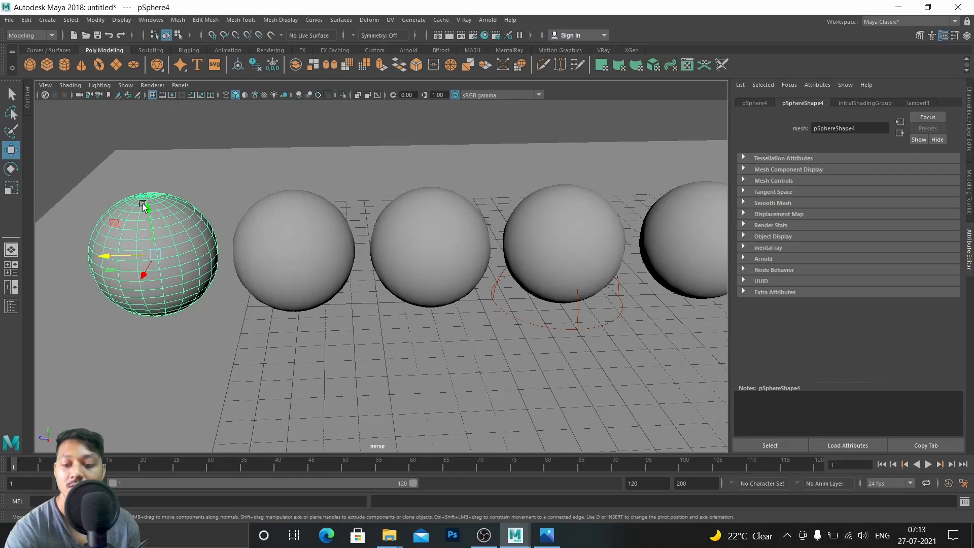
- Assign a new VRayMtl material to the first sphere
right_click(143, 207)
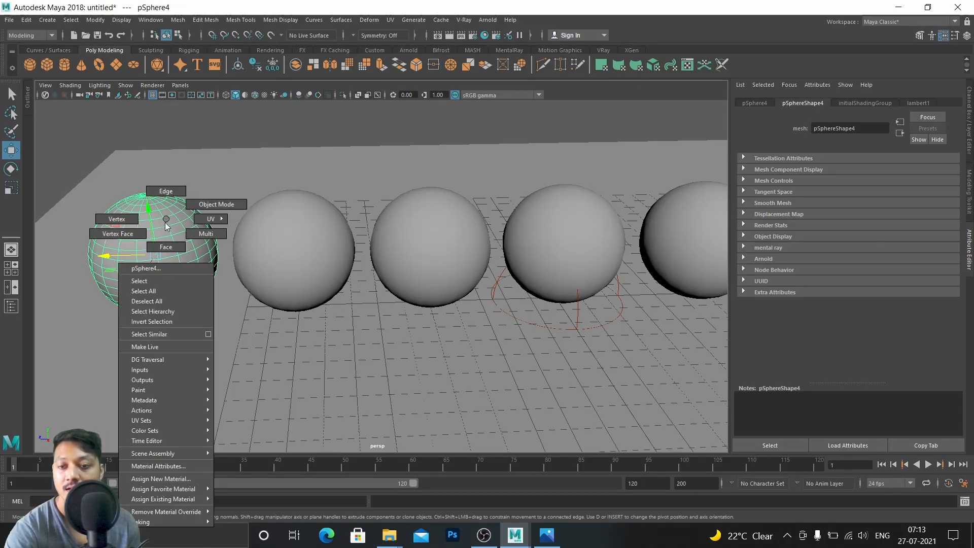
mouse_move(164, 478)
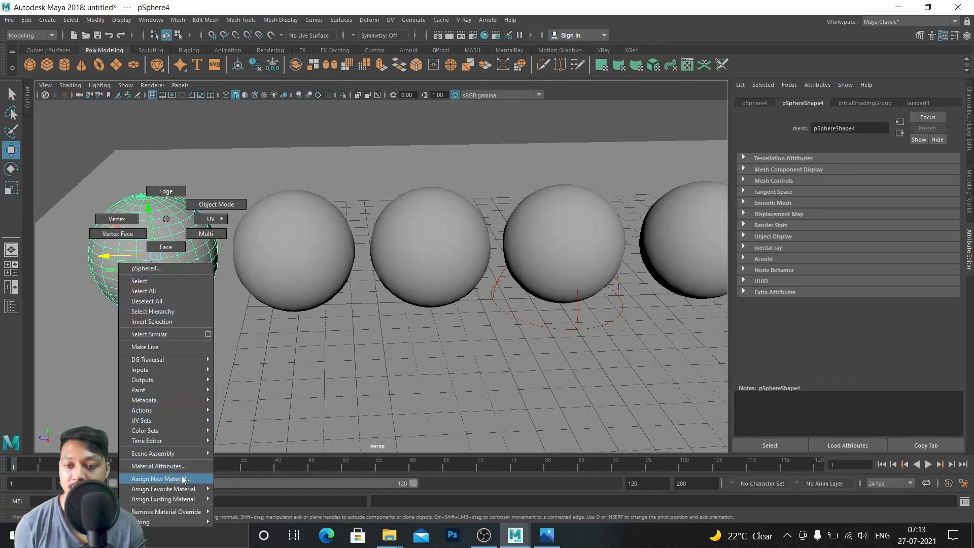
click(159, 478)
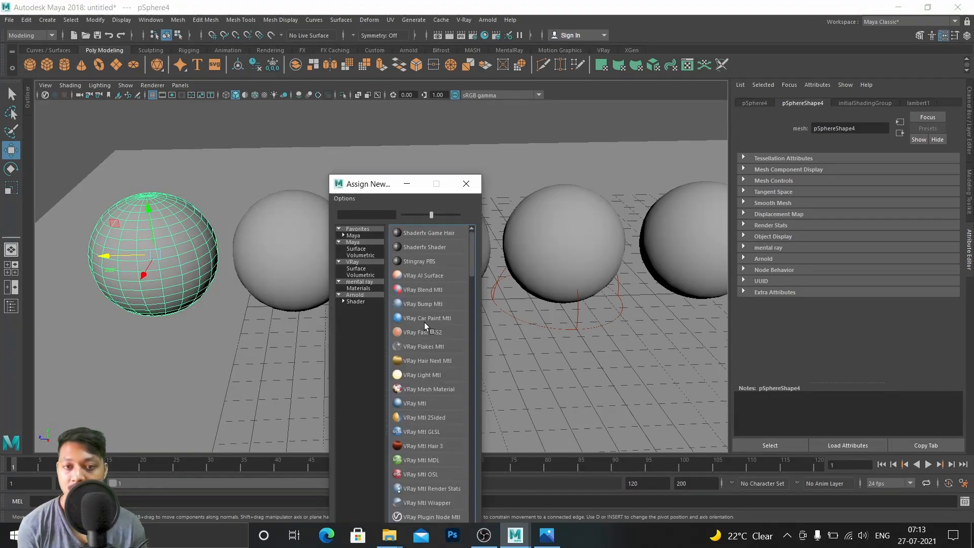
mouse_move(422, 407)
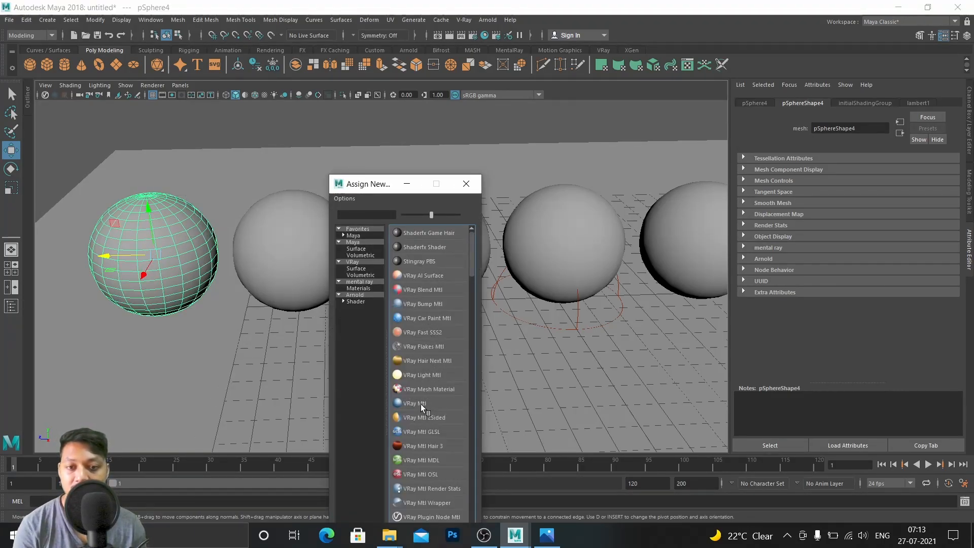
double_click(415, 402)
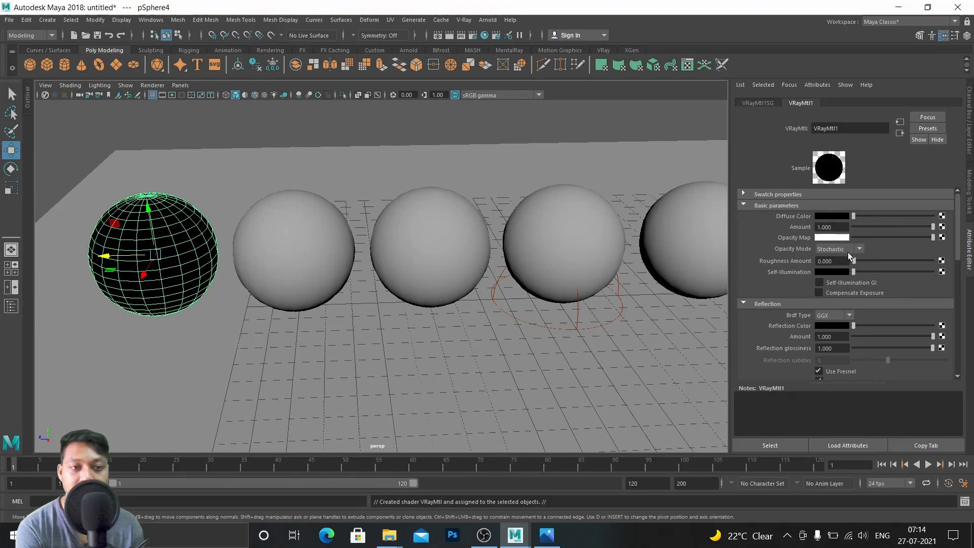
- Set the material's reflection color to yellow and turn off Use Fresnel
scroll(down, 3)
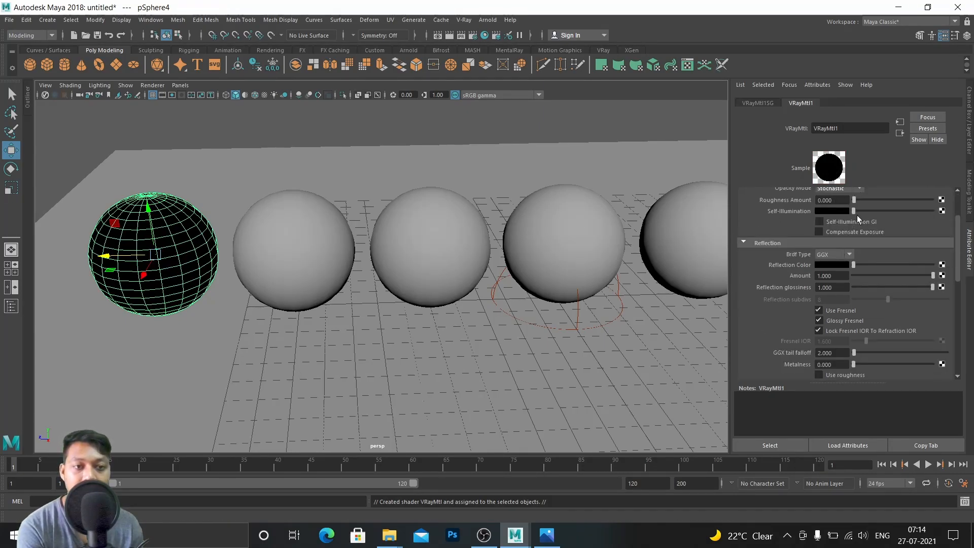
scroll(down, 3)
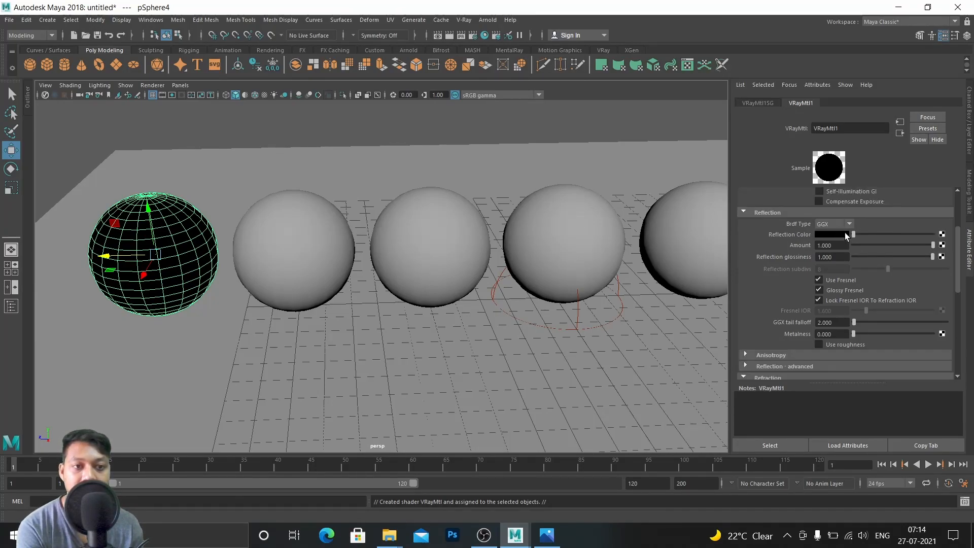
mouse_move(837, 239)
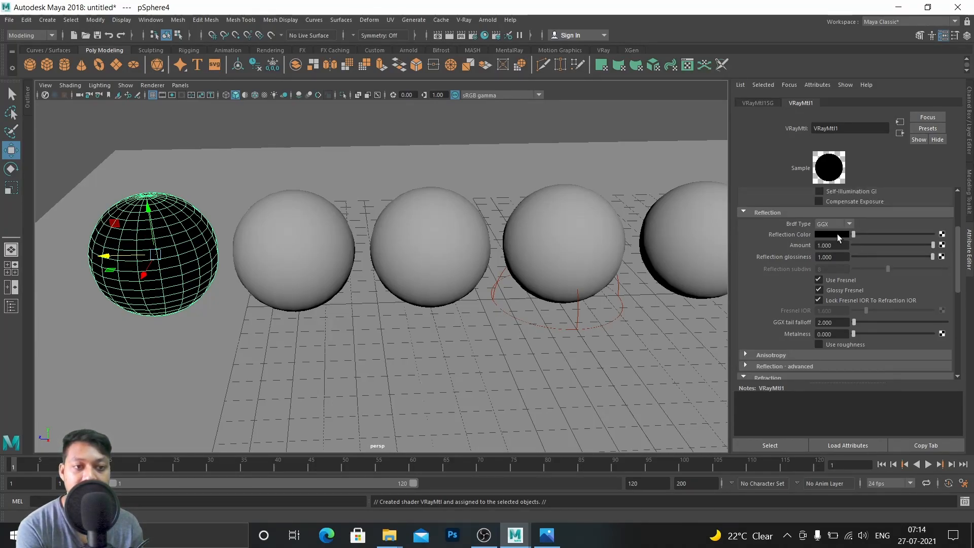
click(837, 235)
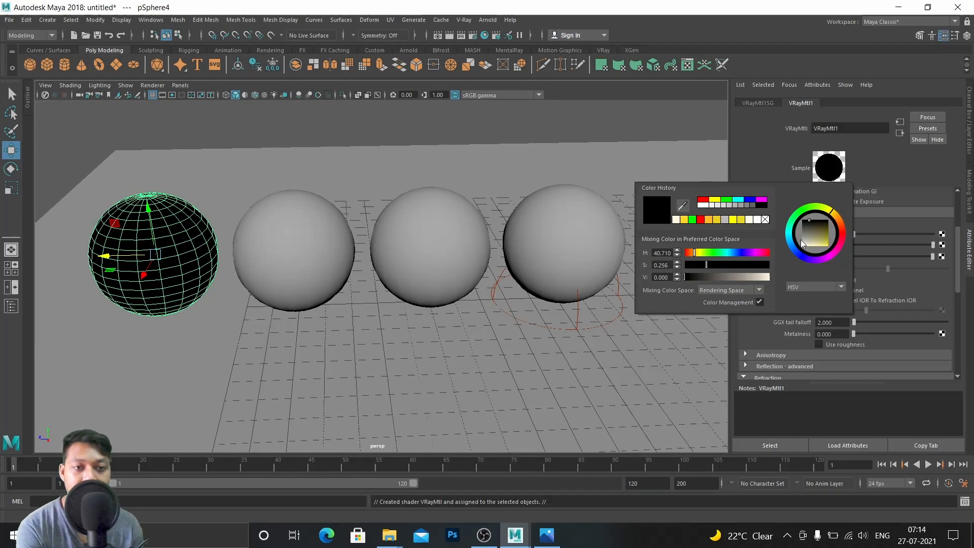
click(697, 252)
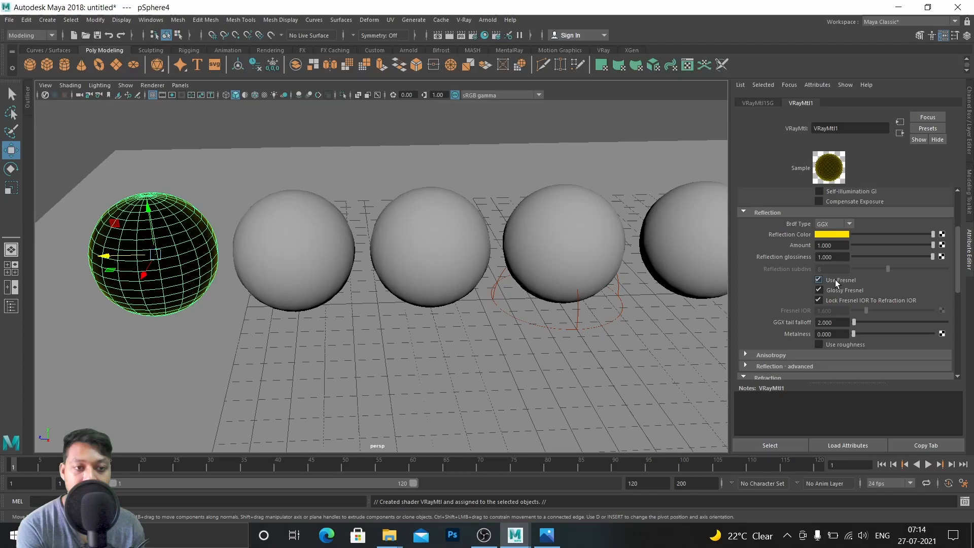
click(818, 279)
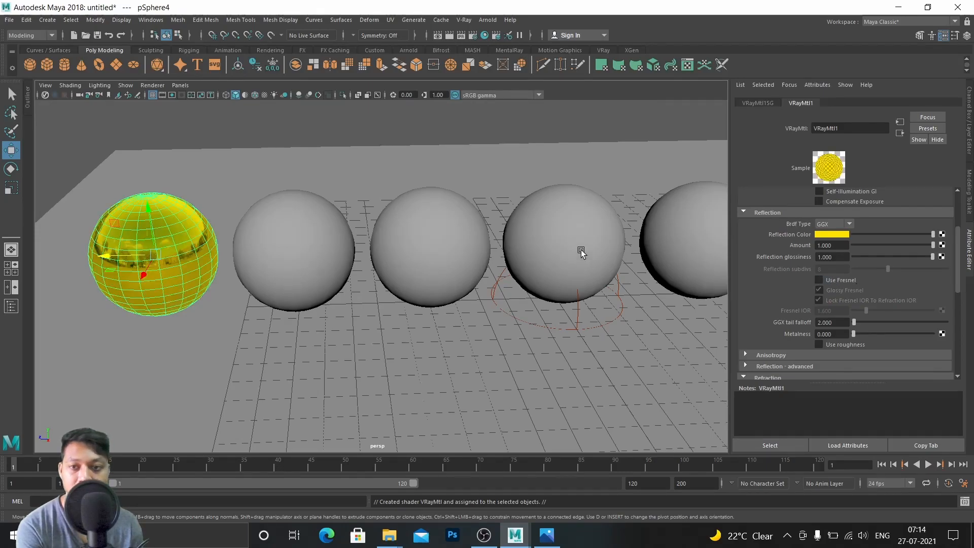
mouse_move(183, 180)
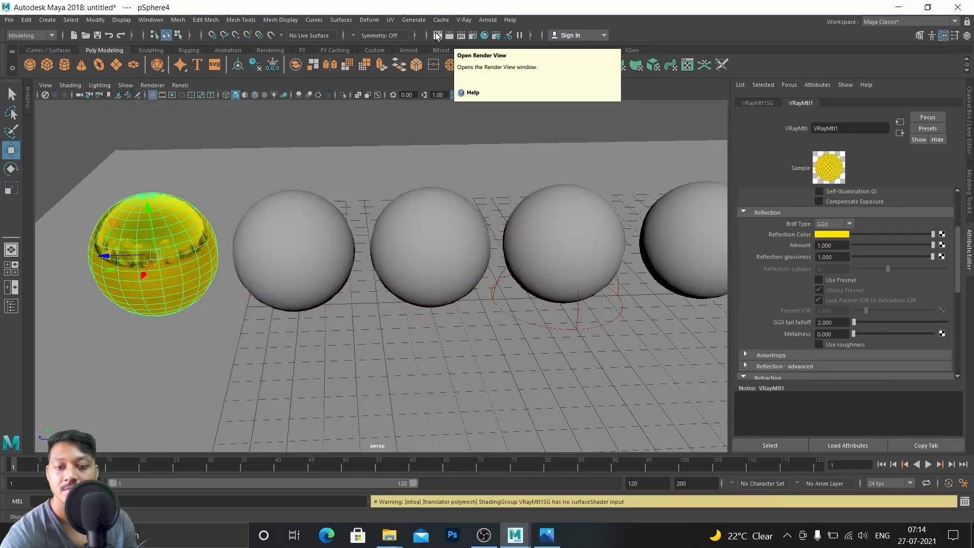
- Run V-Ray IPR and rerender while tuning reflection amount 0.826 and glossiness 0.817
click(436, 35)
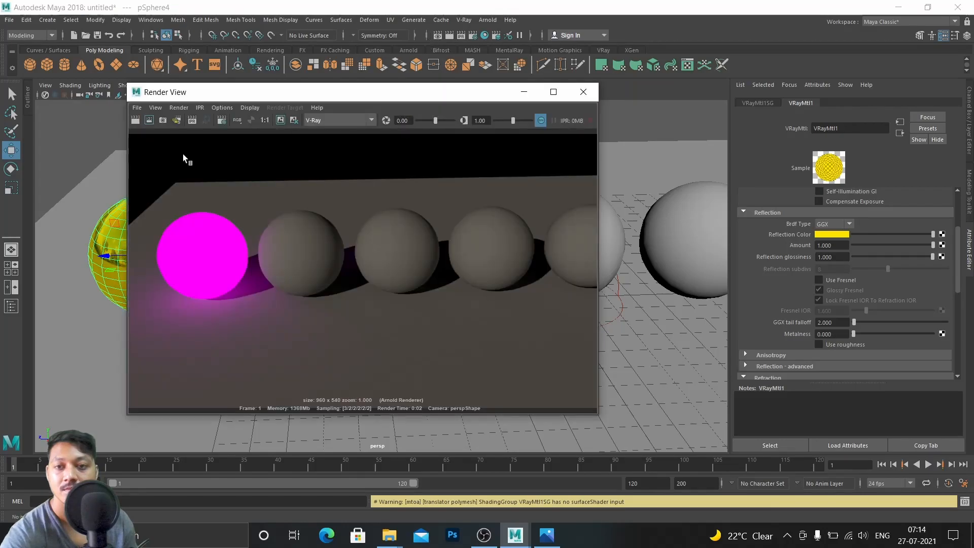
click(582, 92)
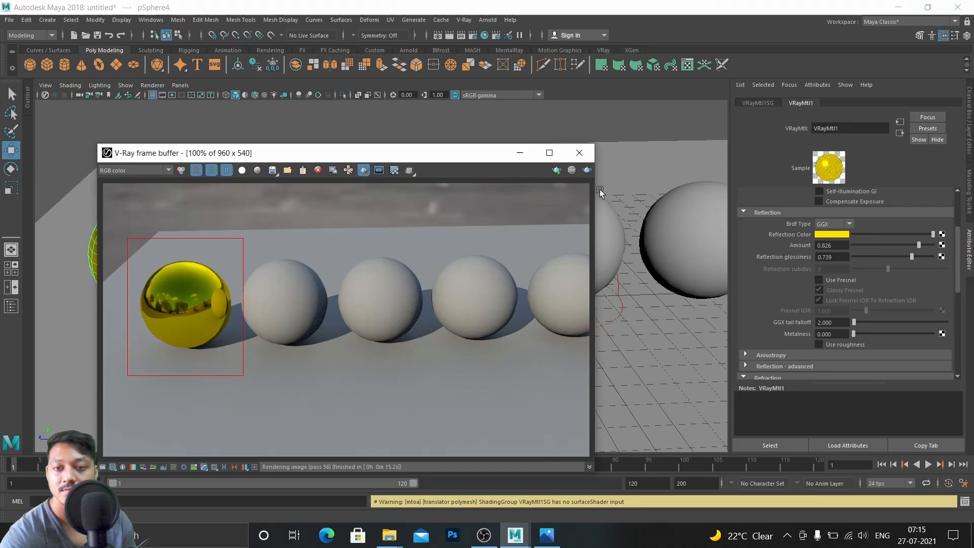
click(586, 170)
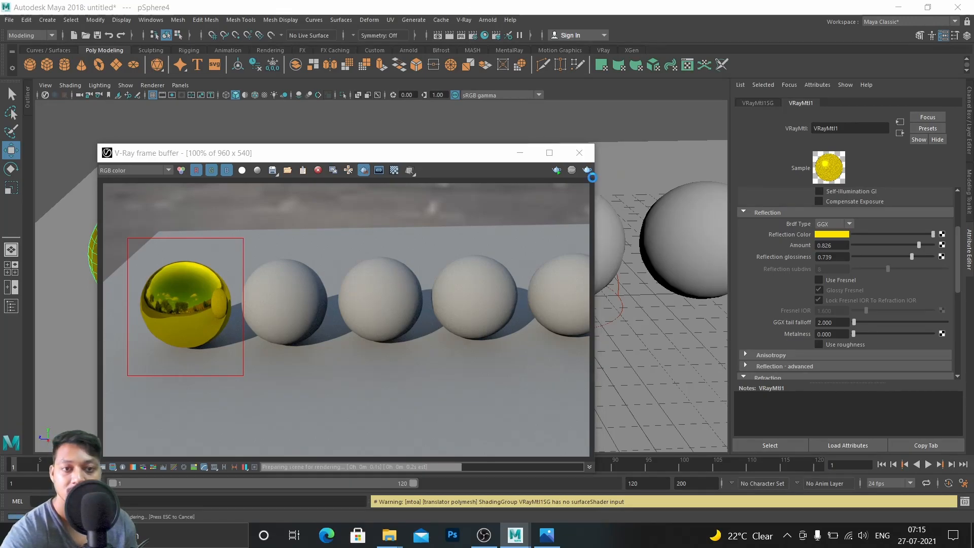
click(586, 170)
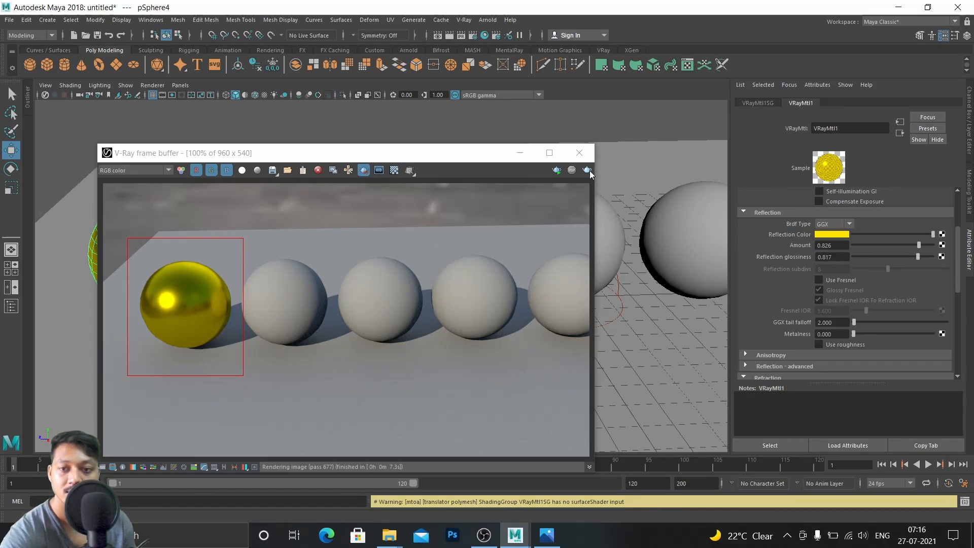
click(586, 170)
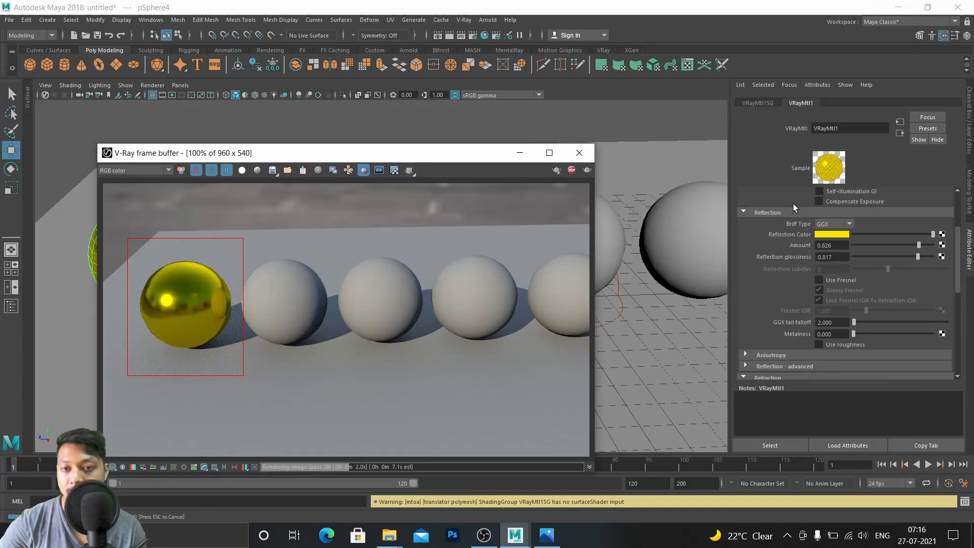
mouse_move(495, 137)
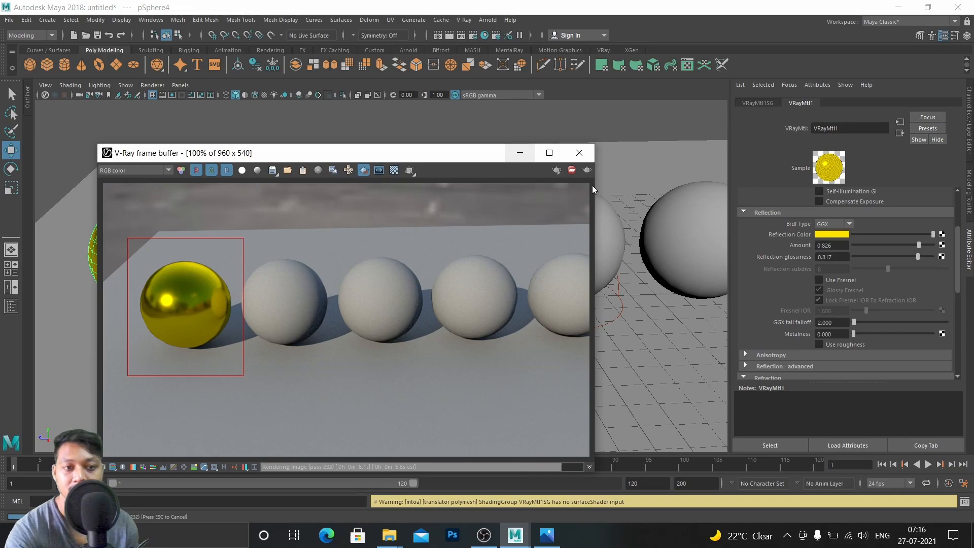
mouse_move(313, 287)
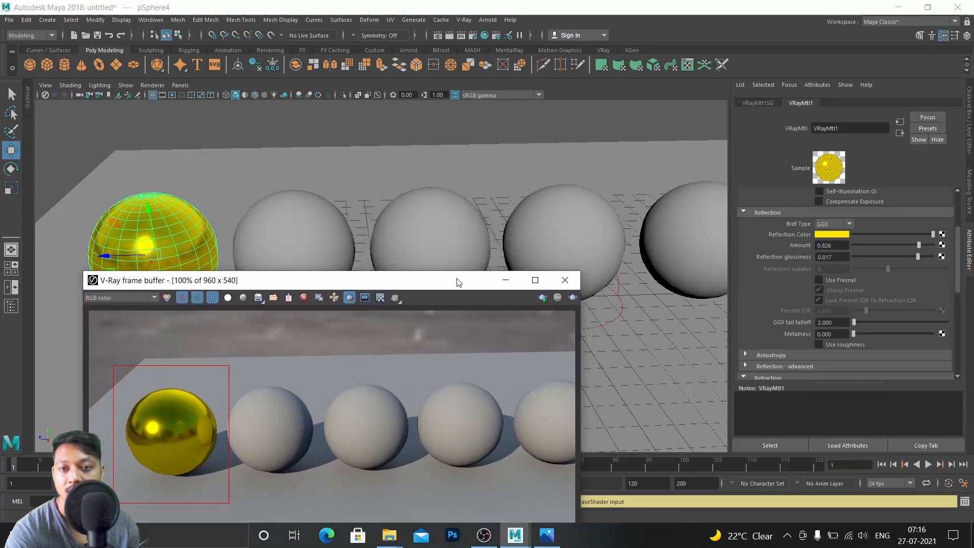
- Select the second sphere, hide the frame buffer, and assign it a new VRayMtl
click(292, 229)
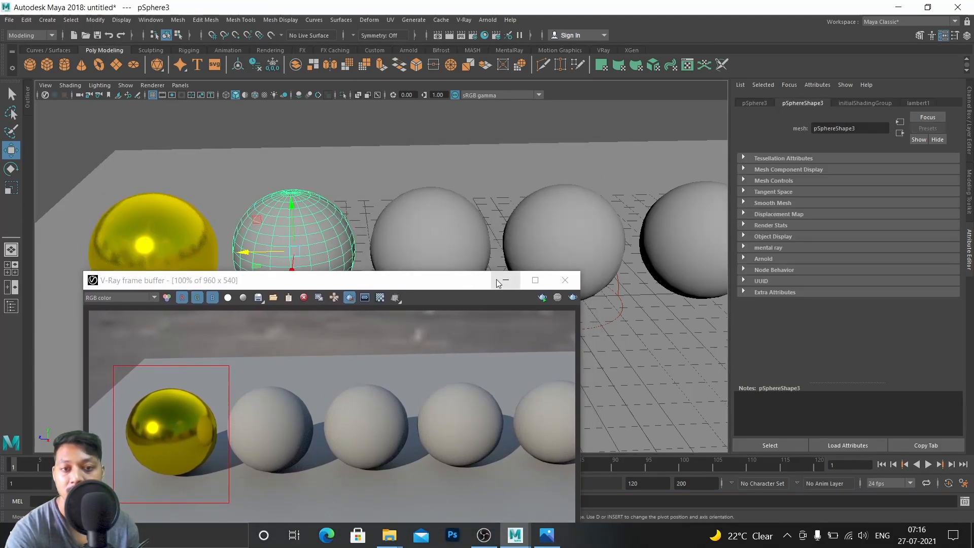
click(564, 280)
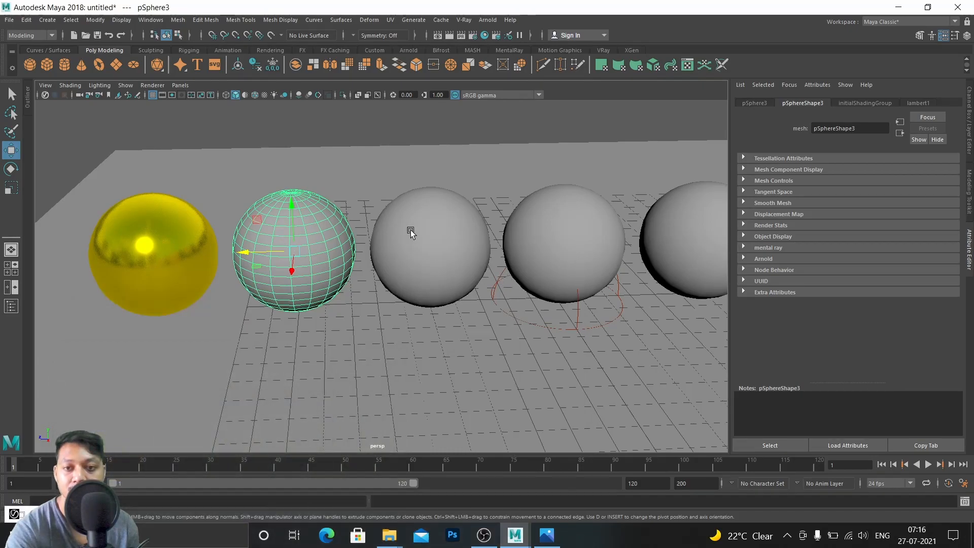
mouse_move(307, 232)
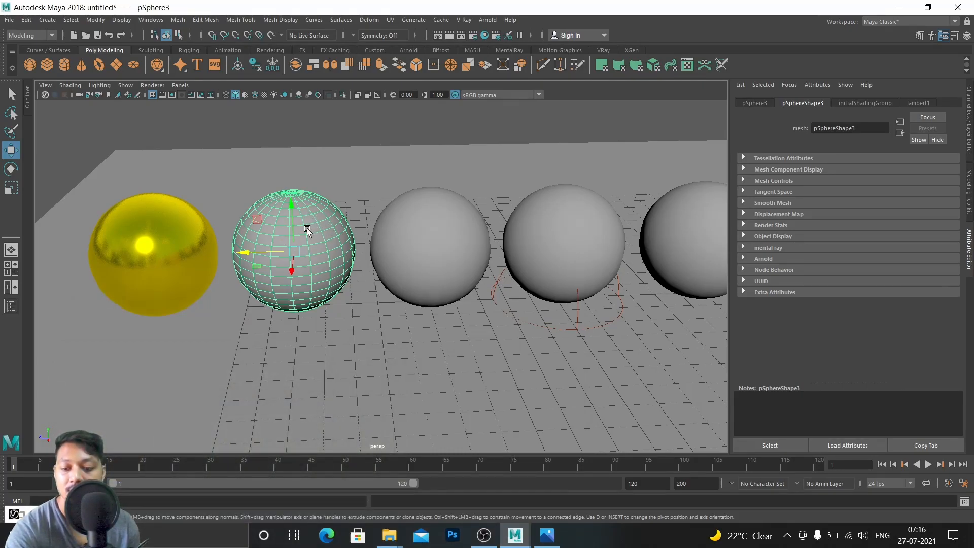
right_click(304, 233)
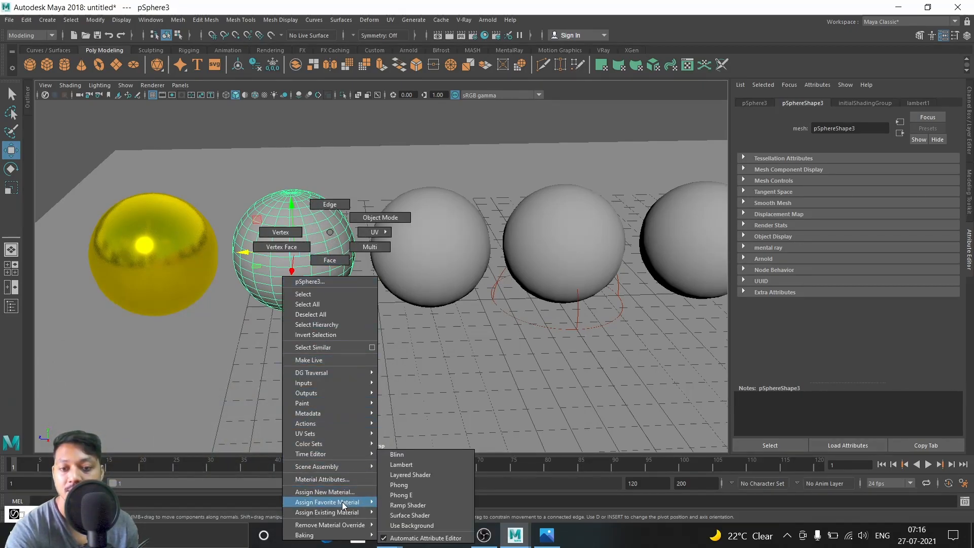
click(323, 491)
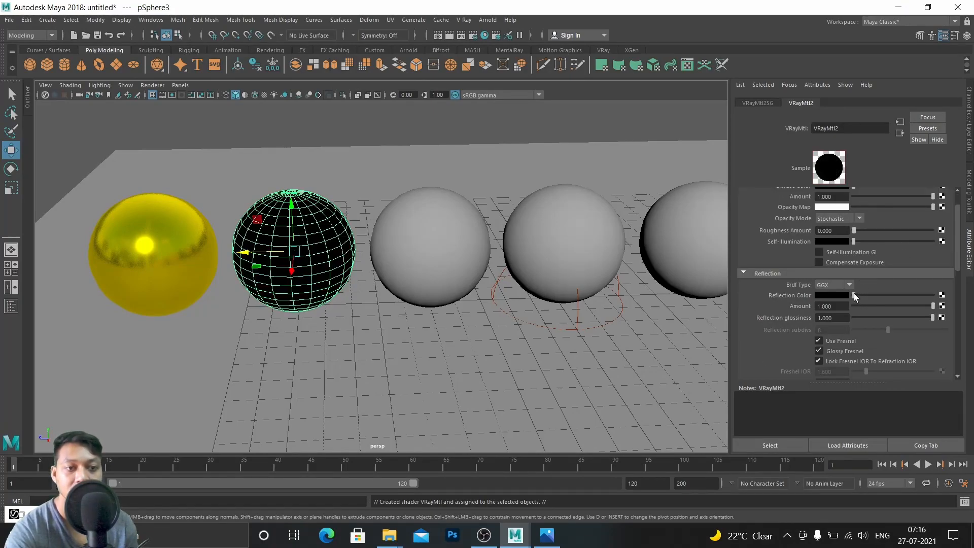
- Set Blinn BRDF, an orange reflection color, and turn off Use Fresnel
scroll(up, 3)
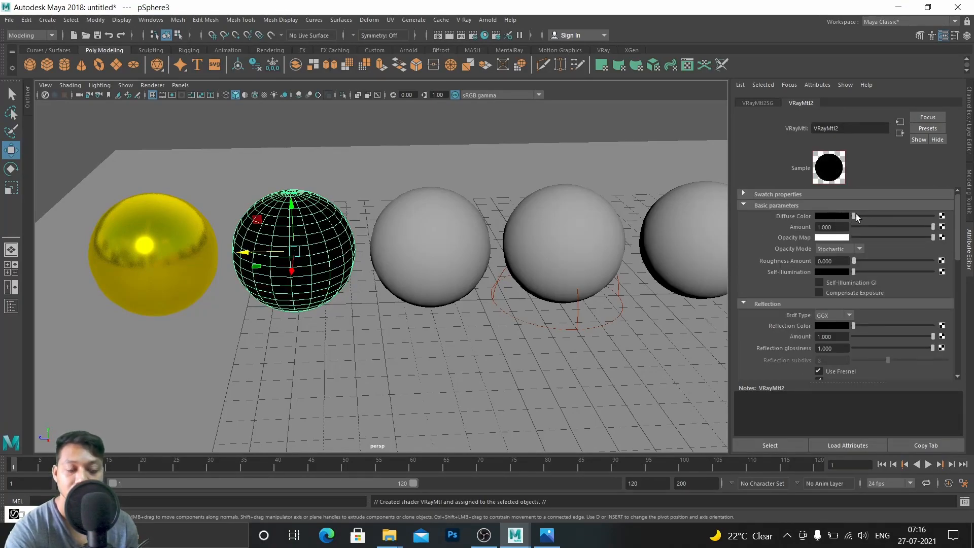
scroll(down, 3)
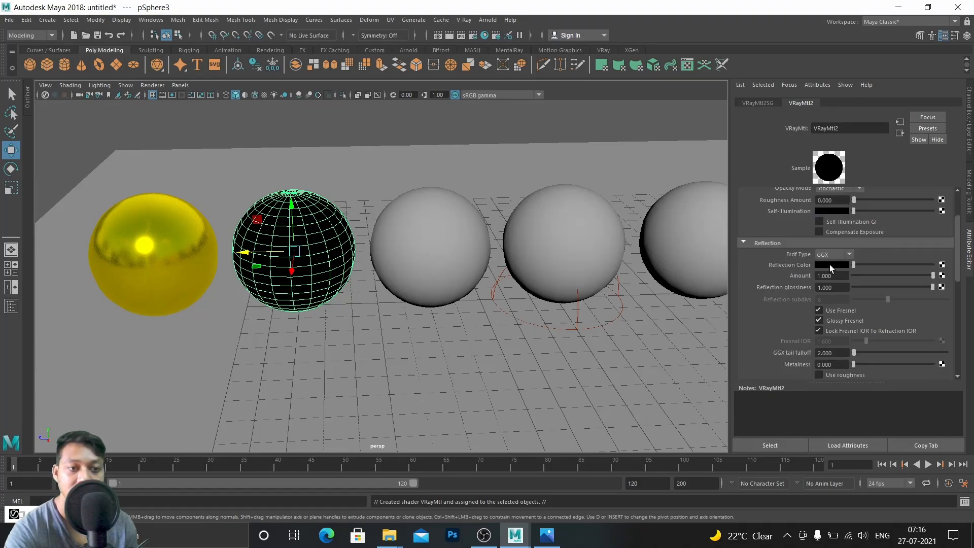
click(833, 254)
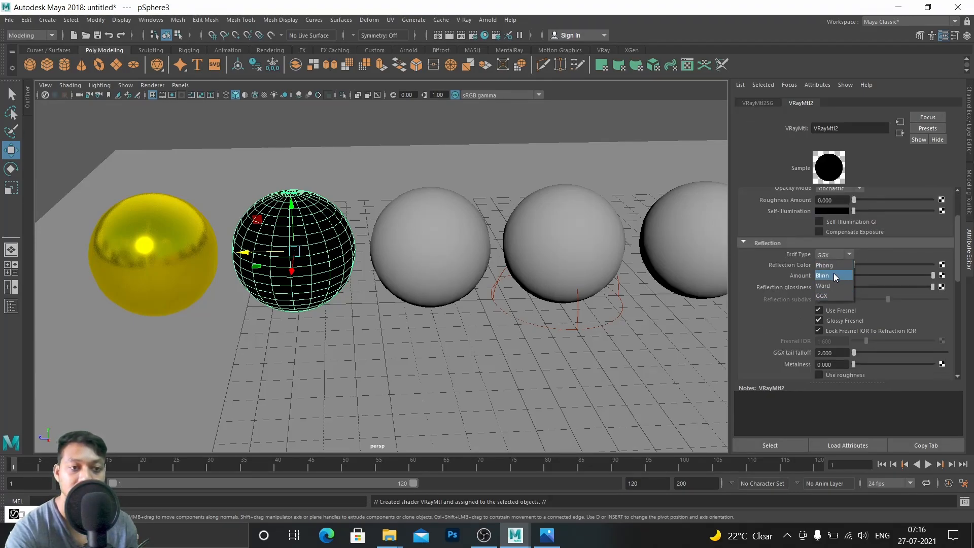
click(822, 274)
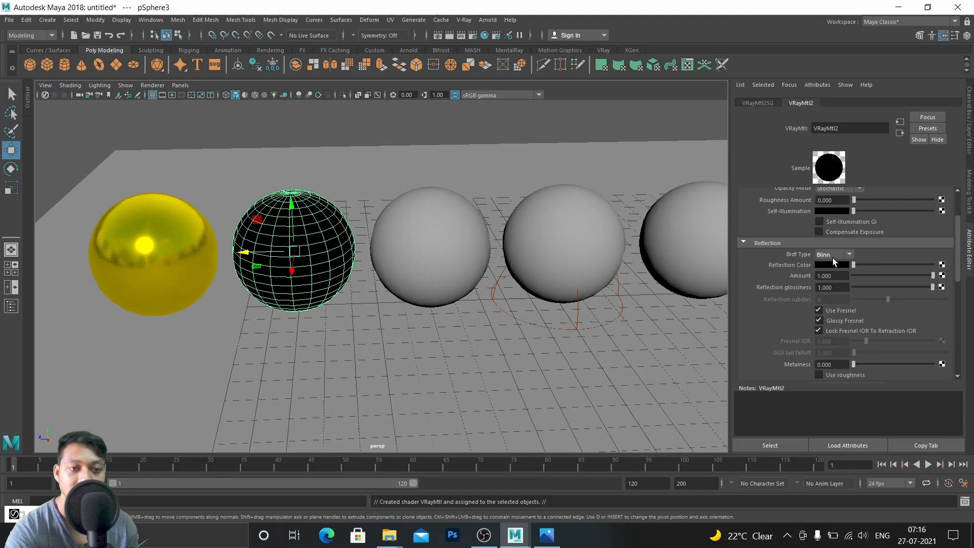
mouse_move(830, 265)
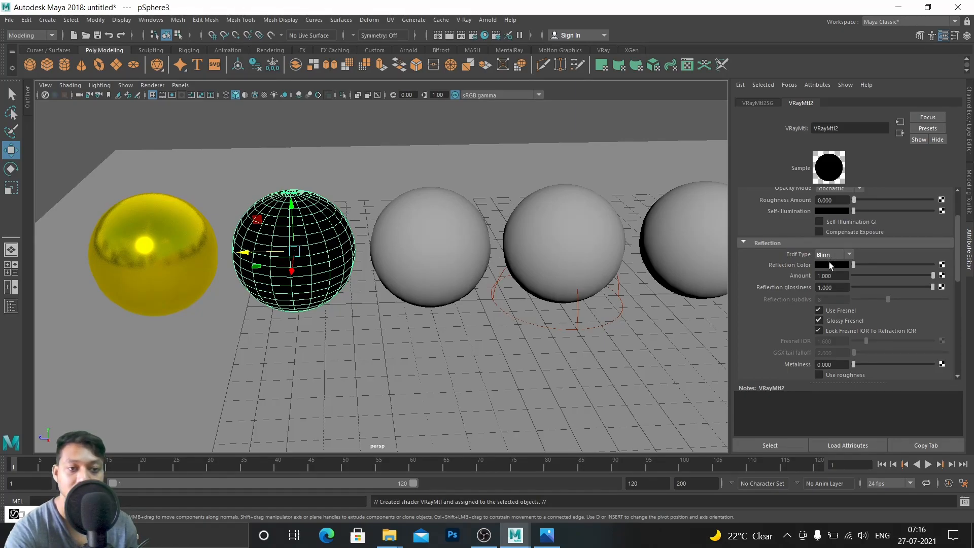
click(832, 264)
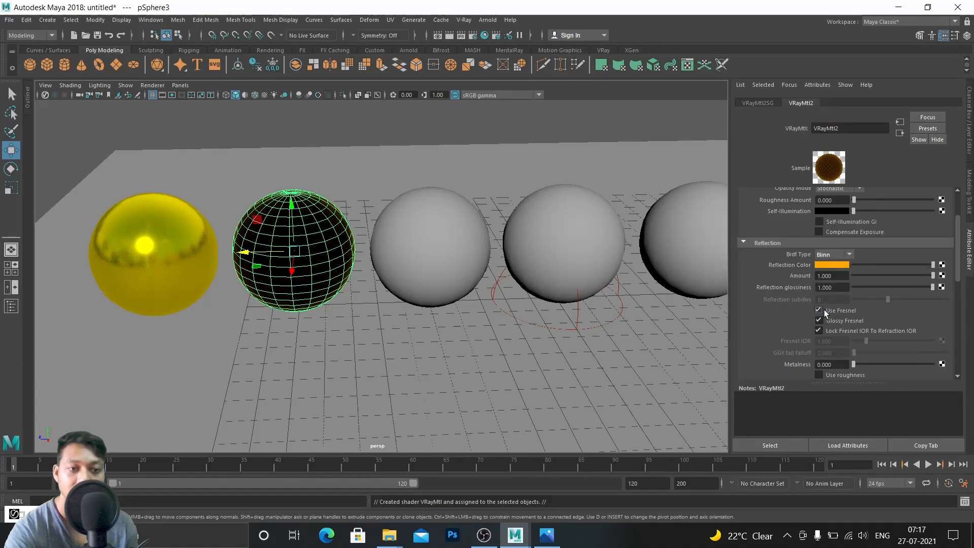
click(819, 310)
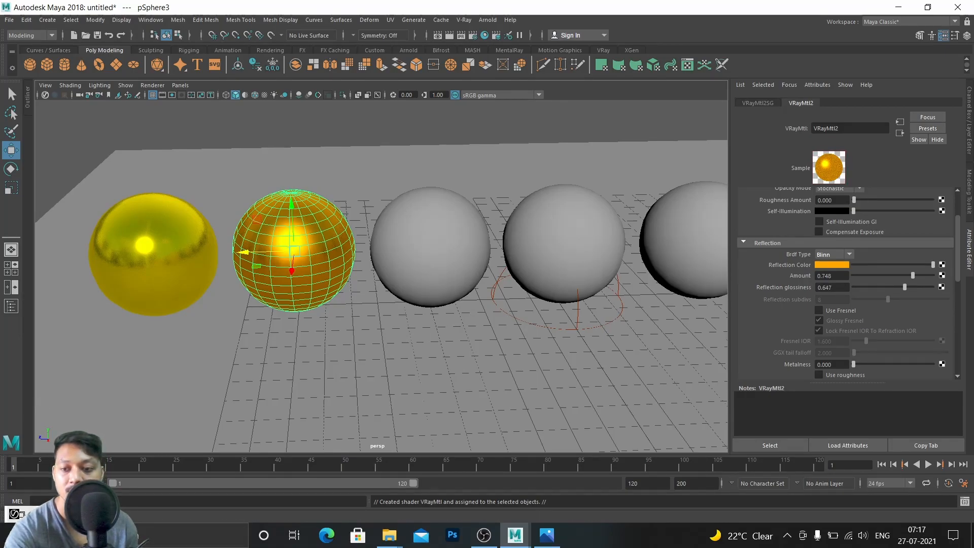
- Rerender the region around the orange-gold second sphere, then close the frame buffer
click(463, 20)
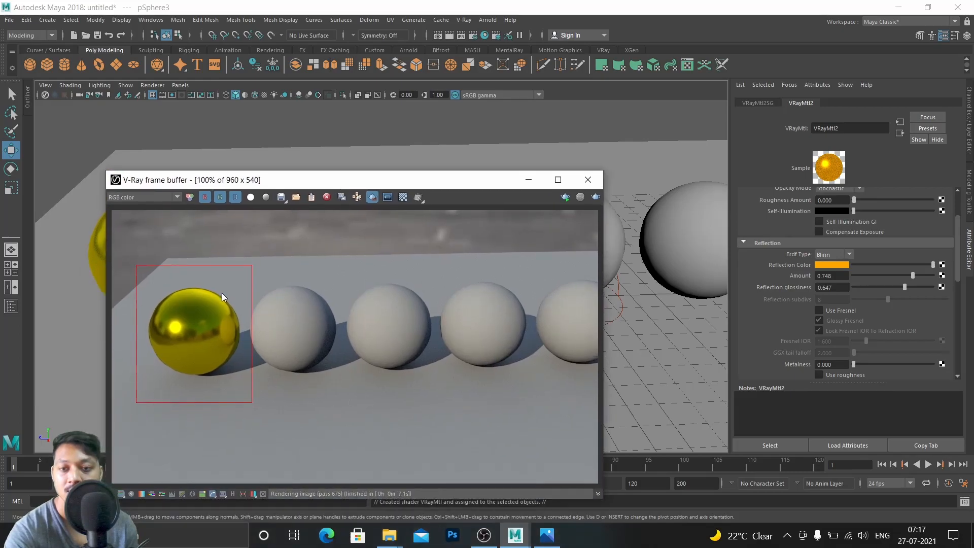
mouse_move(247, 251)
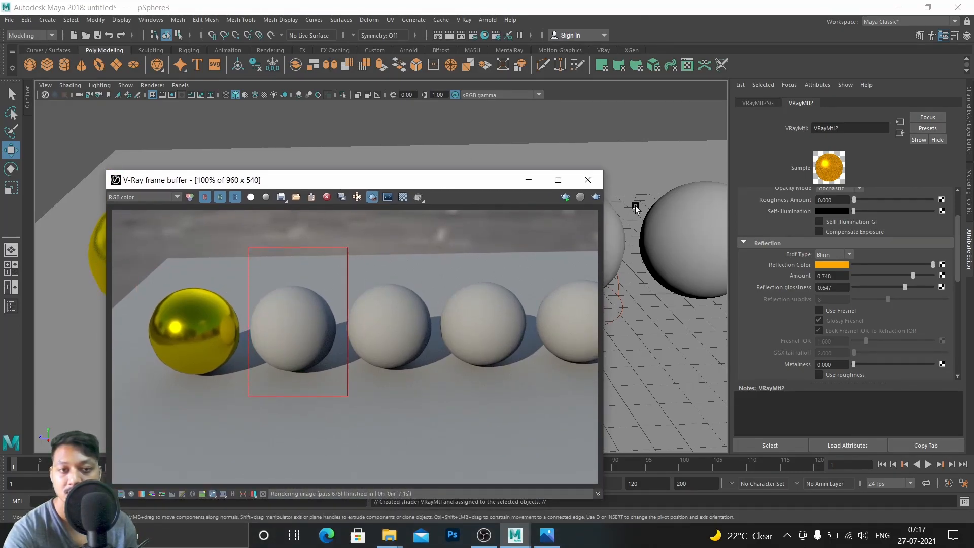
click(593, 197)
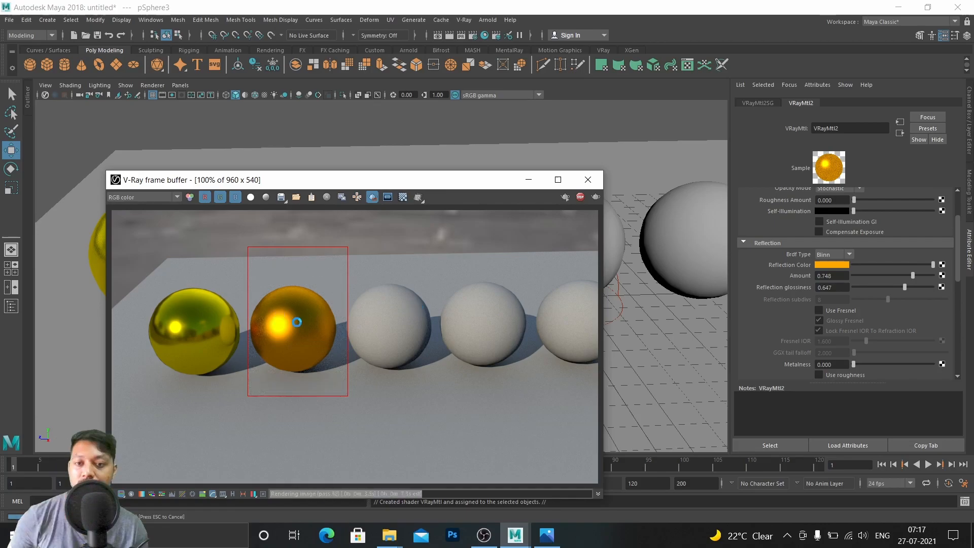
mouse_move(207, 344)
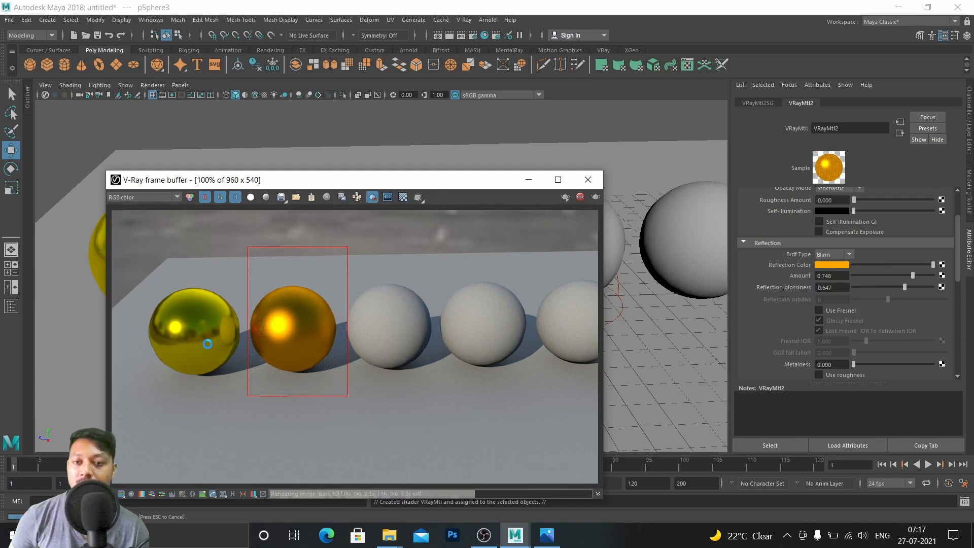
mouse_move(365, 325)
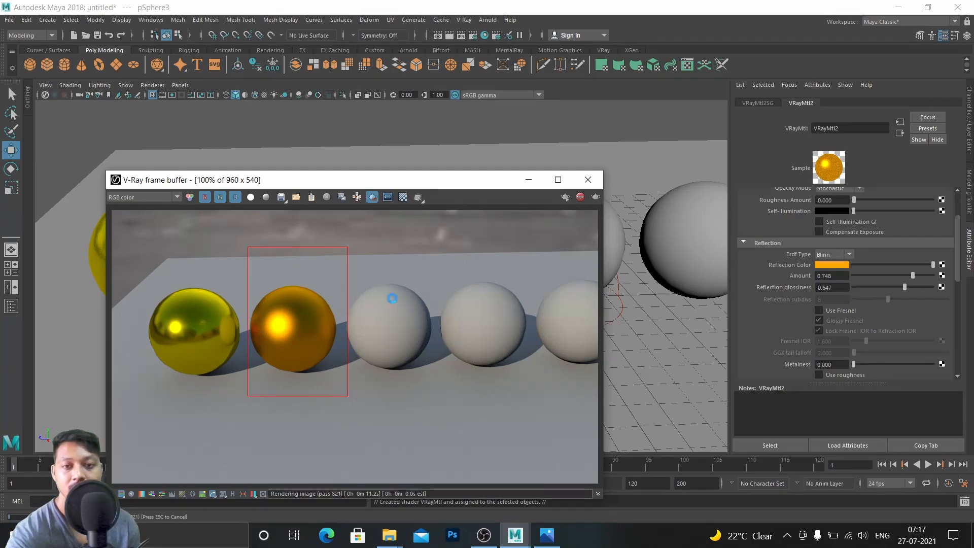
click(587, 180)
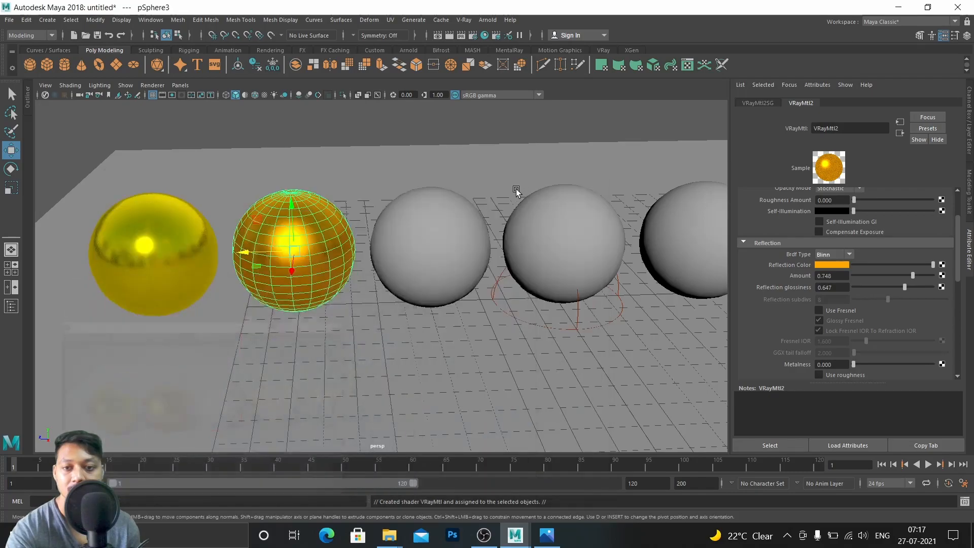
- Assign a new VRayMtl material to the third sphere
click(431, 242)
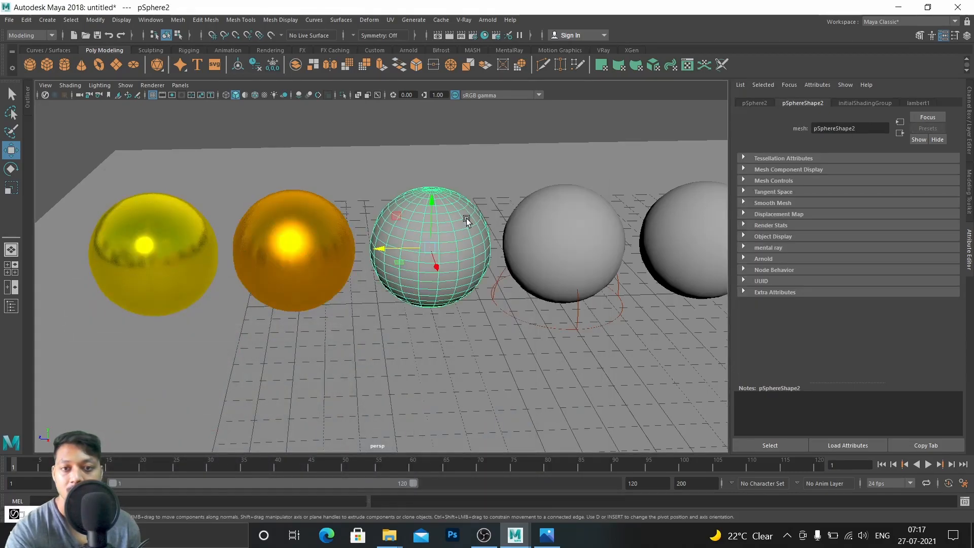
right_click(466, 221)
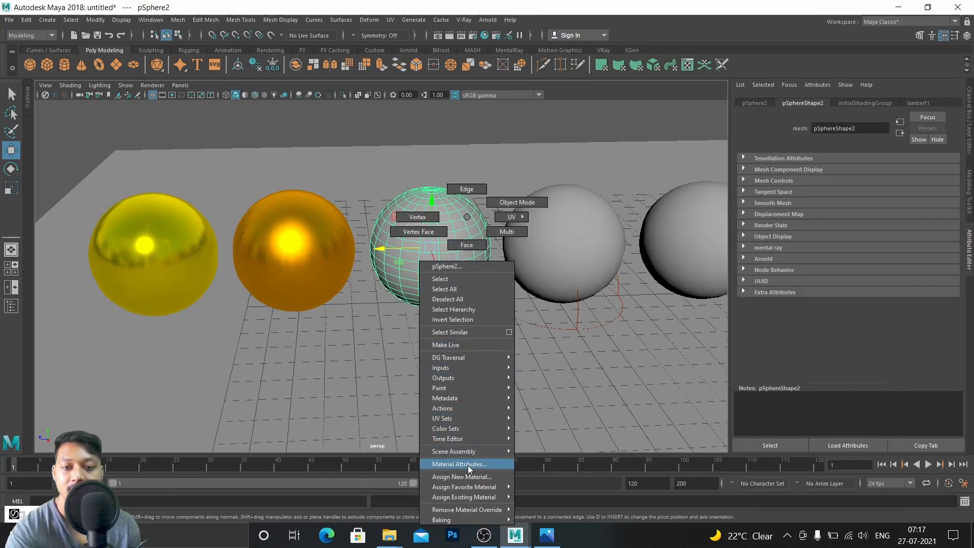
click(460, 476)
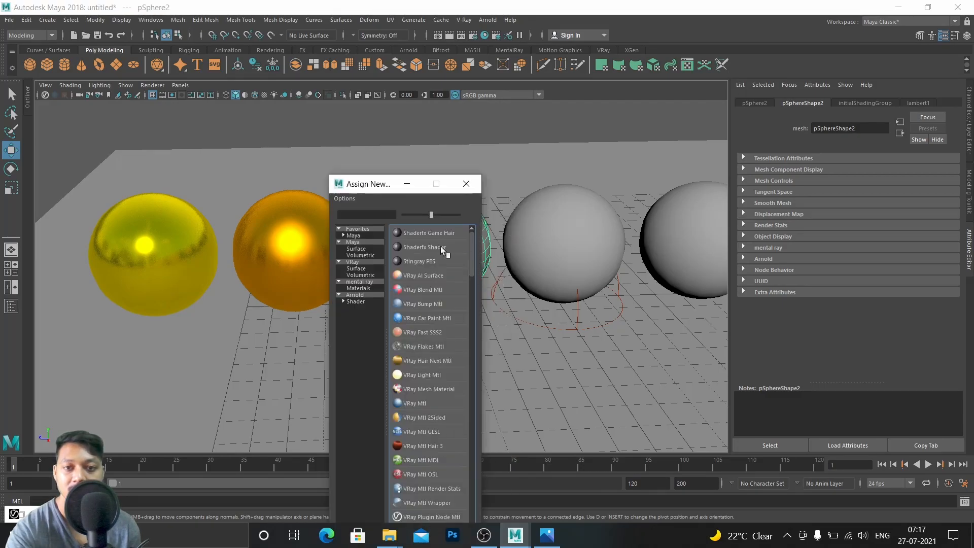
click(413, 402)
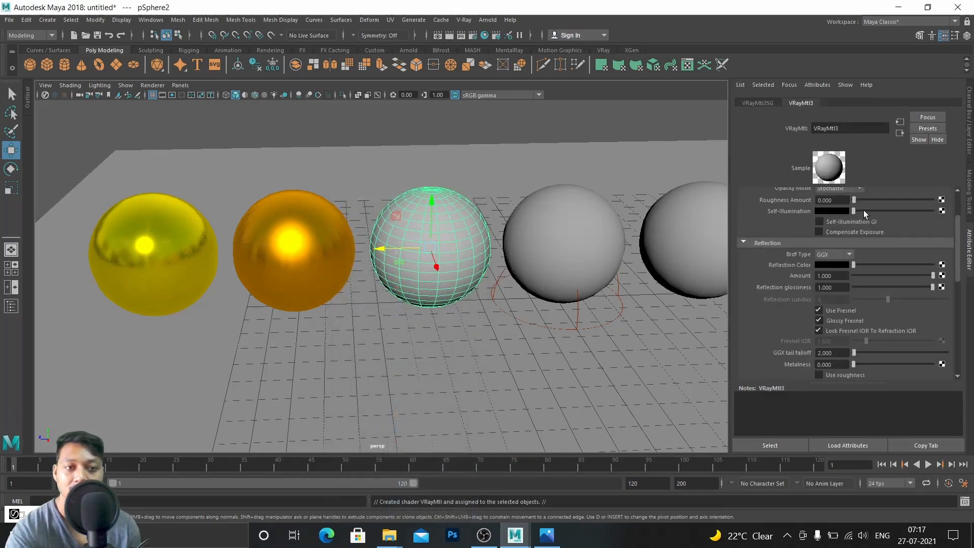
- Set the third sphere's diffuse color to yellow and dismiss the render view
scroll(up, 3)
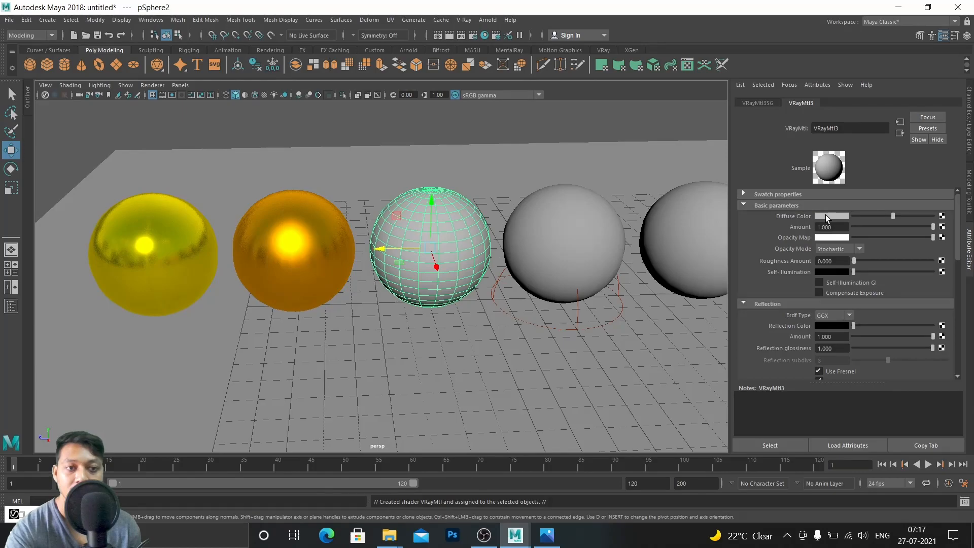
mouse_move(835, 222)
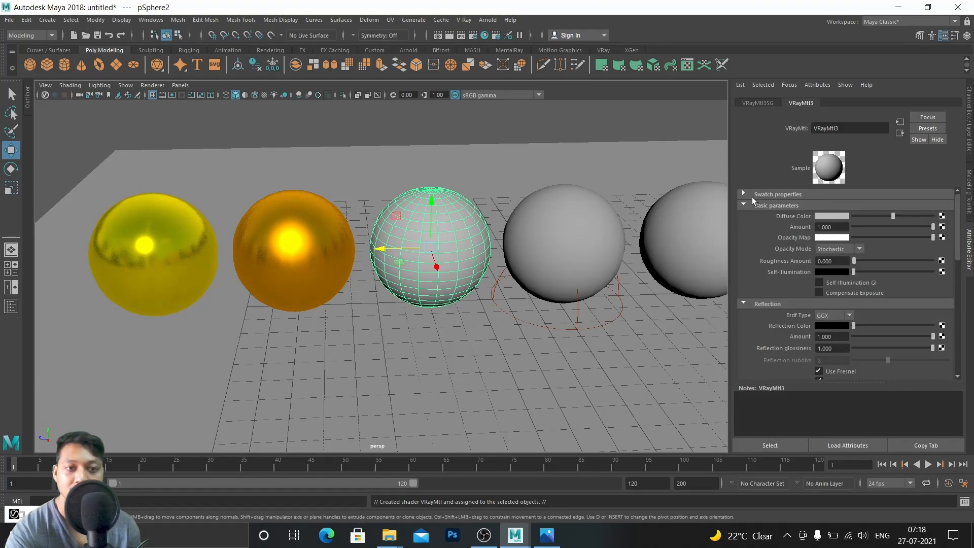
mouse_move(843, 211)
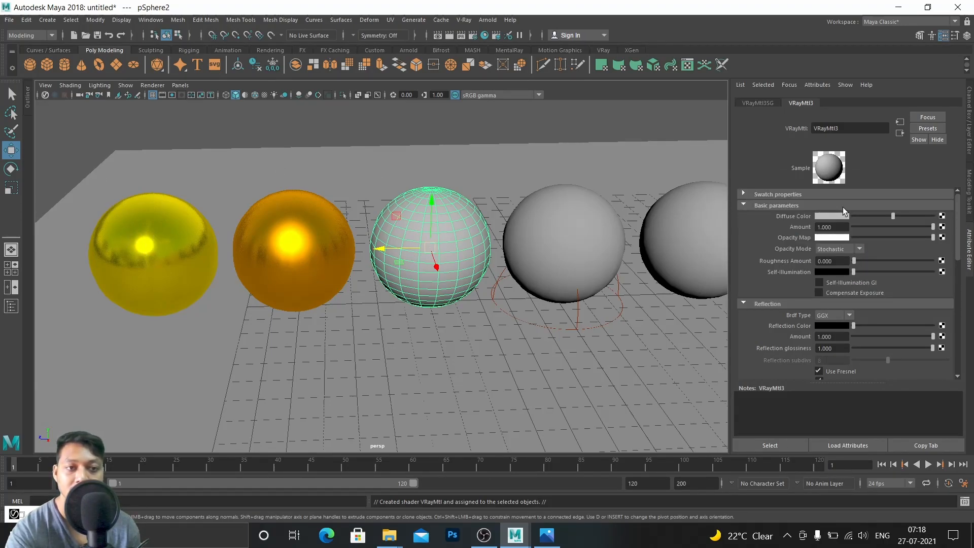
click(830, 216)
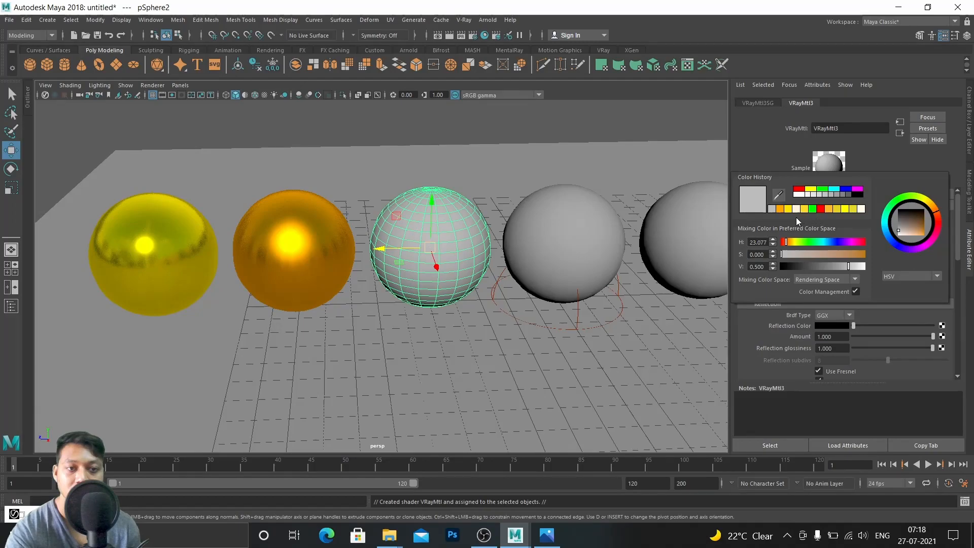
mouse_move(789, 211)
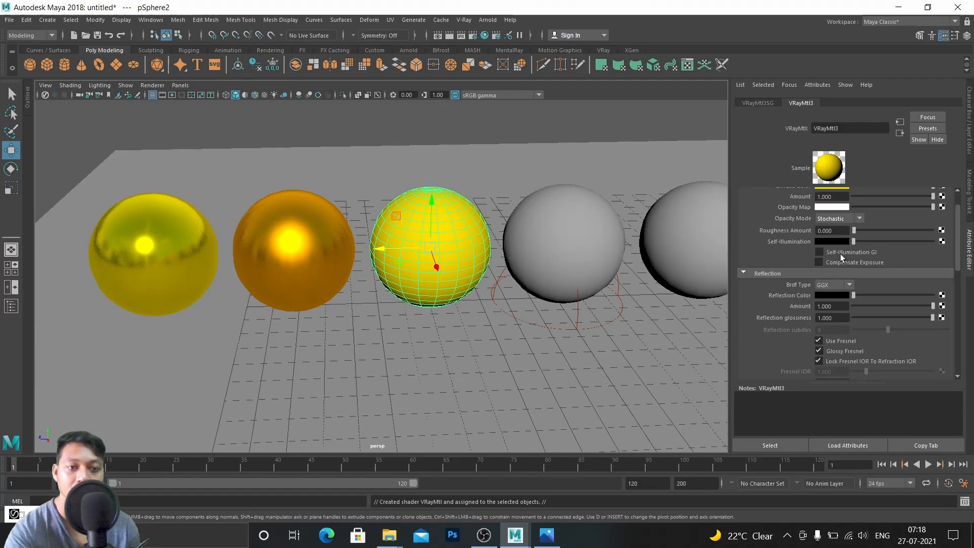
mouse_move(810, 284)
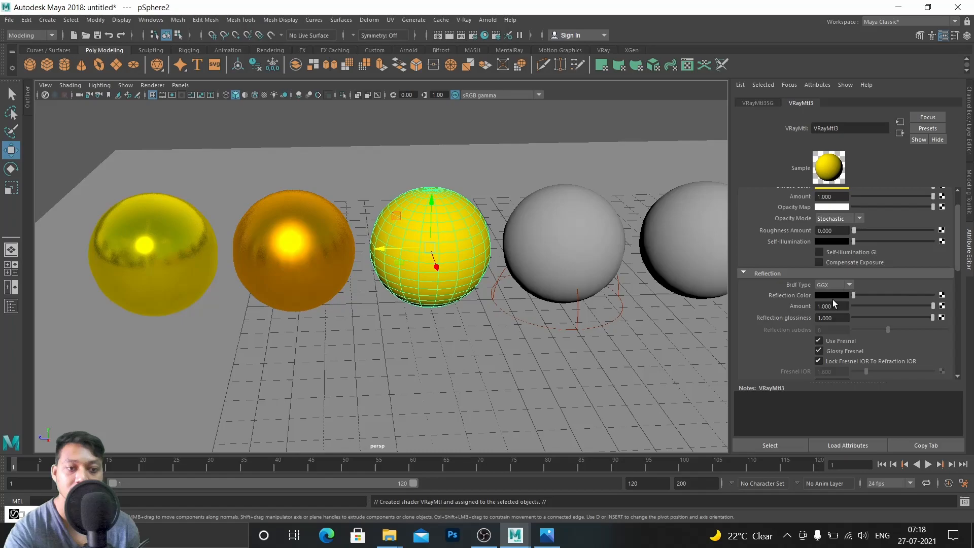
mouse_move(854, 298)
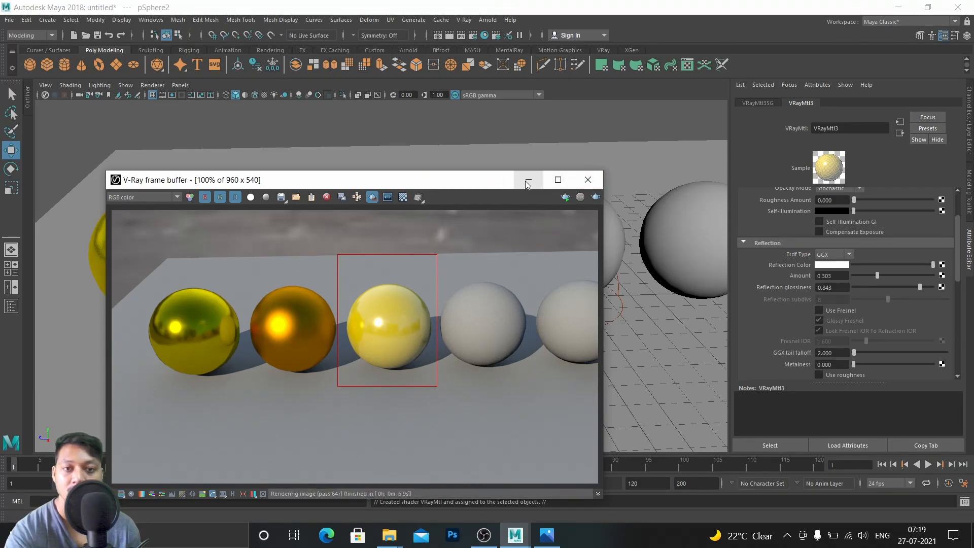
click(587, 179)
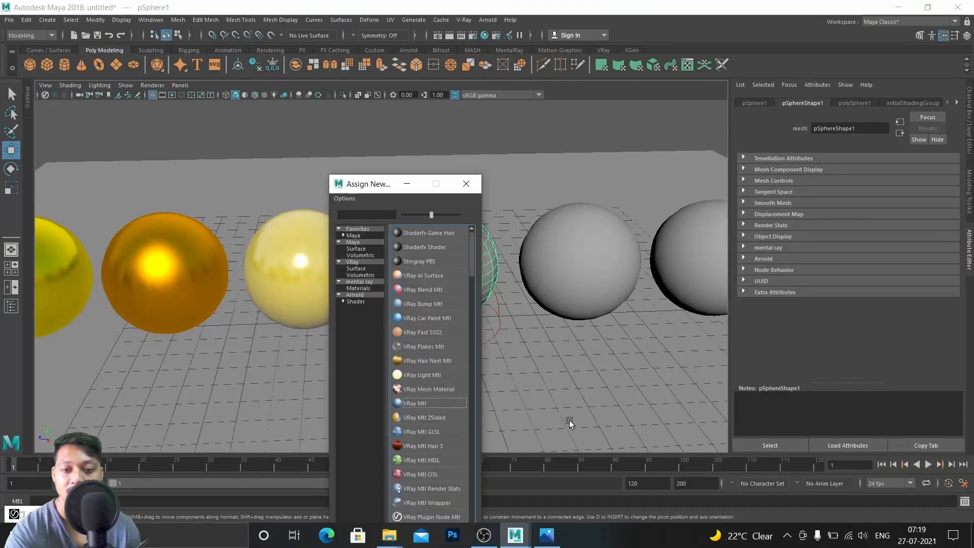
- Give the fourth sphere a VRay Mtl with black diffuse, white reflection, refraction 1, IOR 1.5
double_click(418, 402)
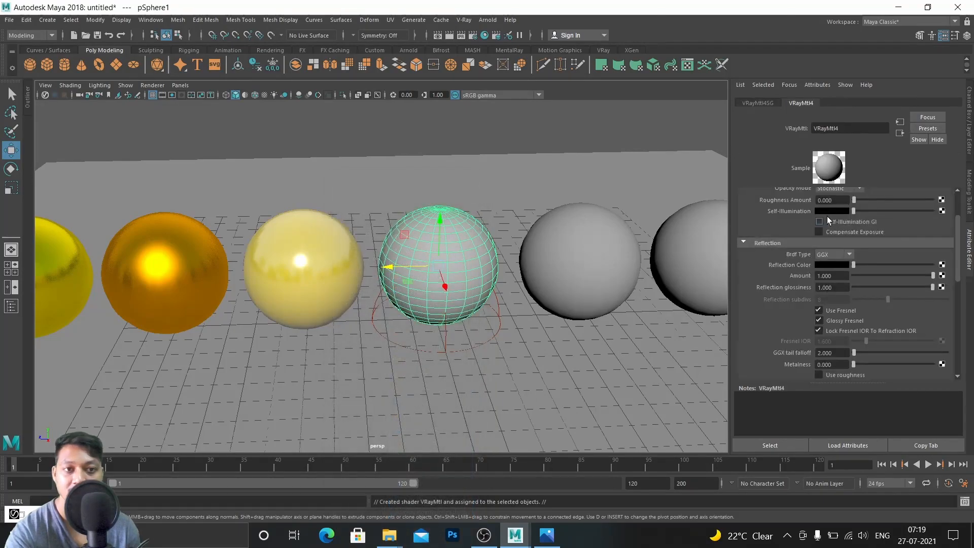
scroll(up, 3)
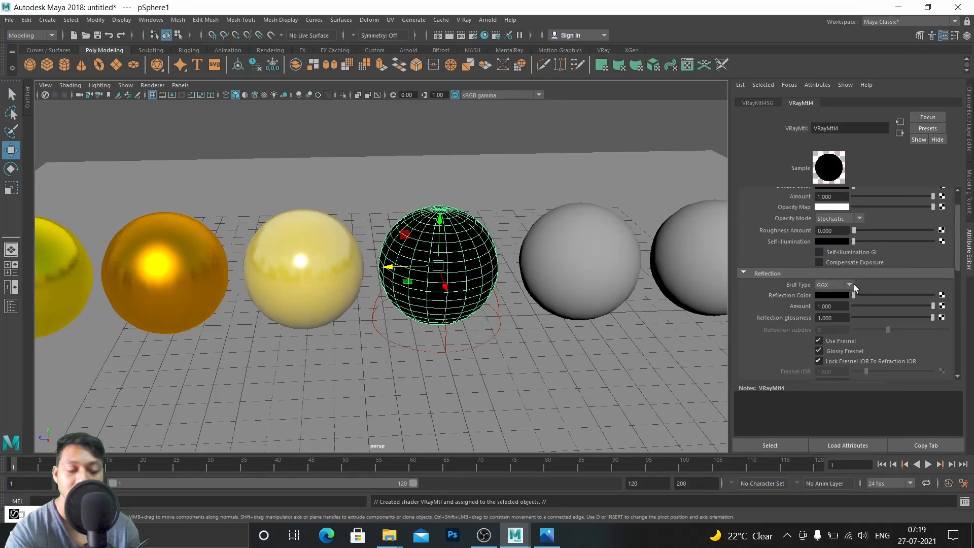
mouse_move(849, 300)
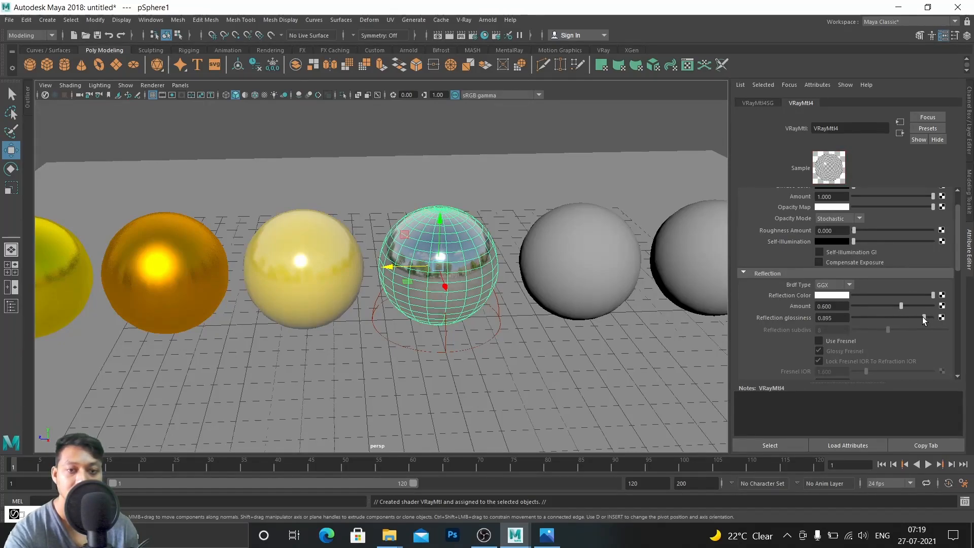
scroll(down, 3)
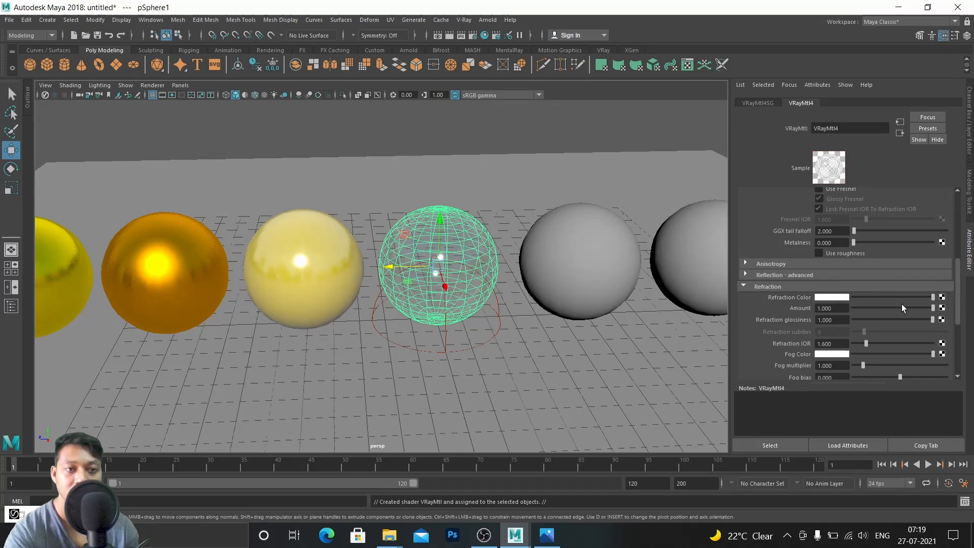
scroll(down, 3)
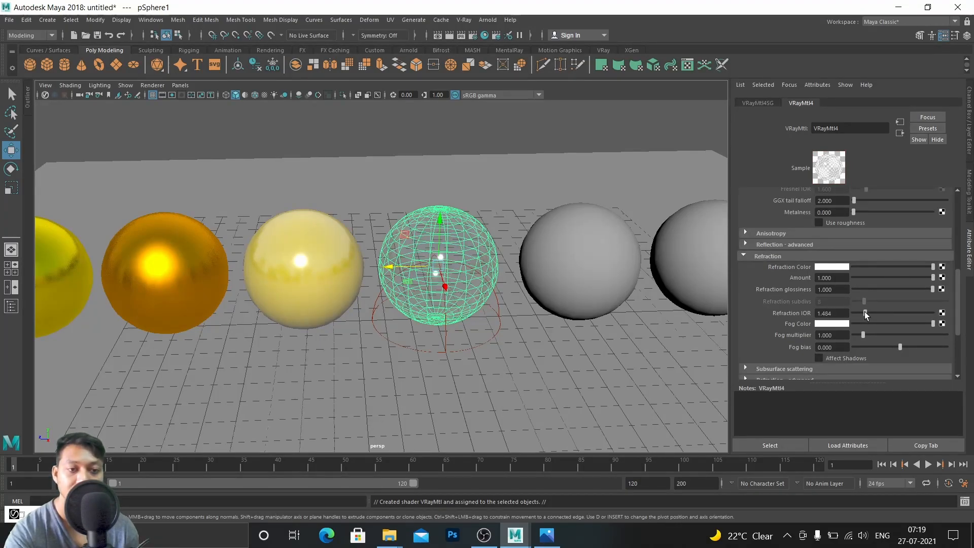
triple_click(833, 312)
text(1.5)
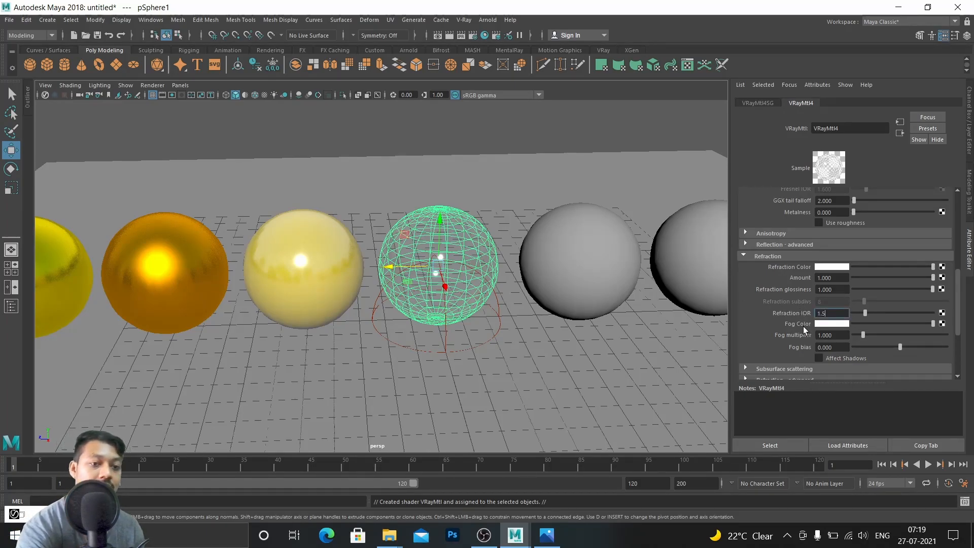
triple_click(832, 313)
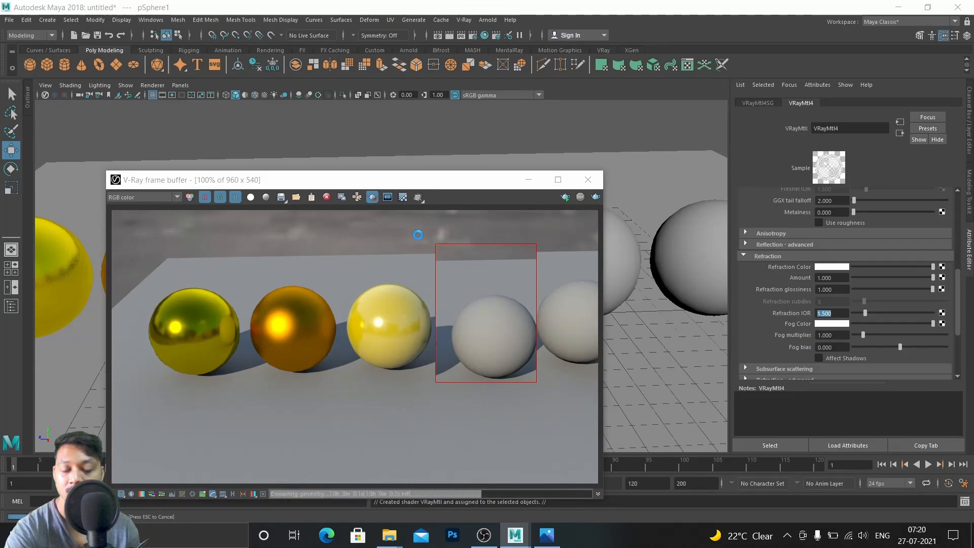
- Restart interactive V-Ray rendering so the fourth sphere resolves as clear glass
click(387, 197)
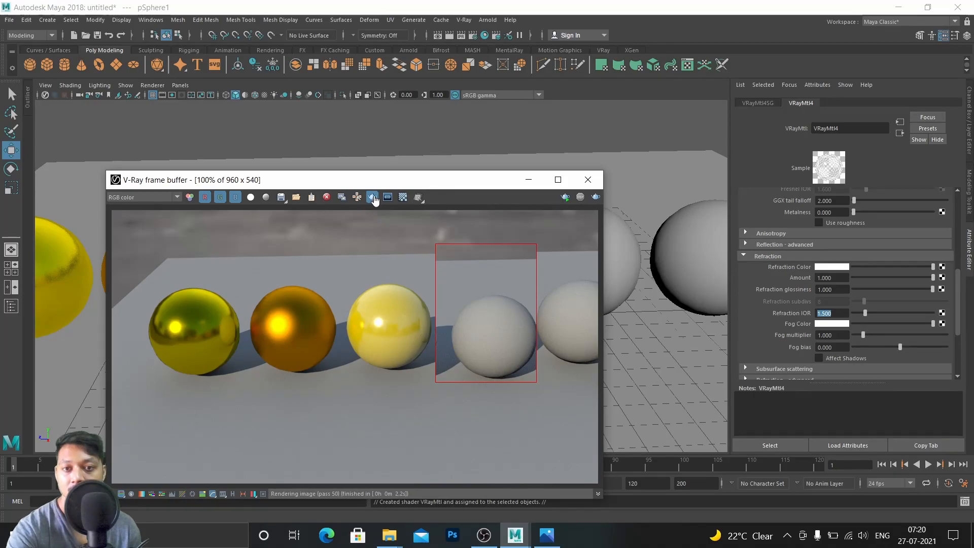
click(371, 197)
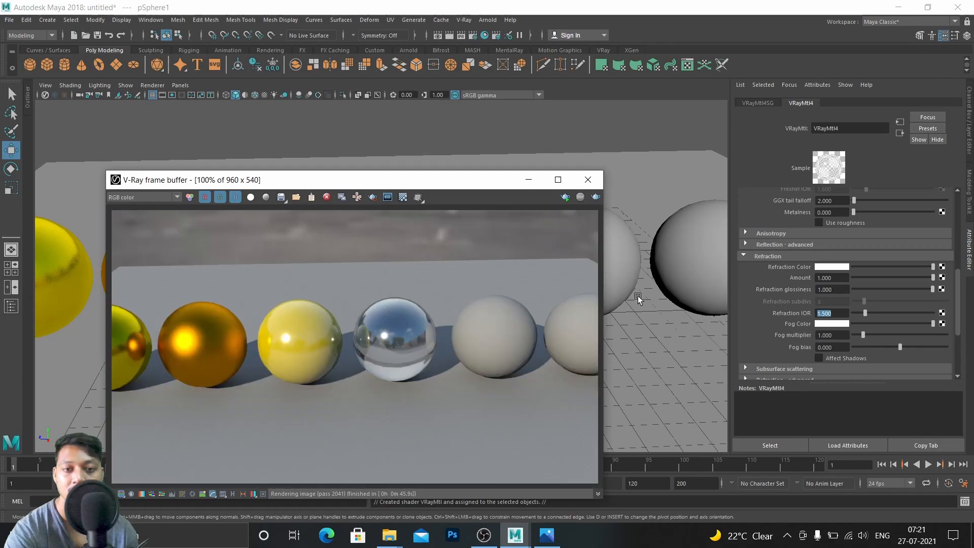
mouse_move(399, 361)
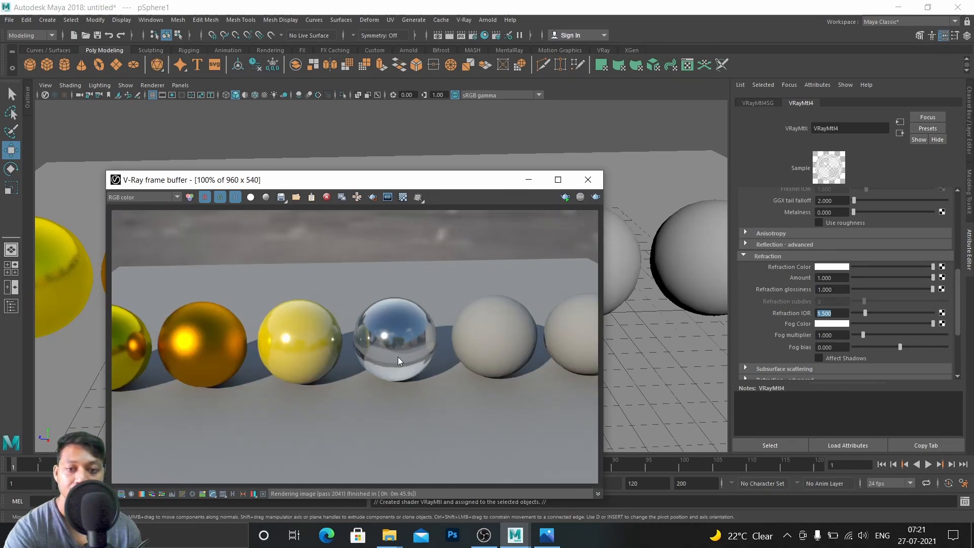
mouse_move(421, 371)
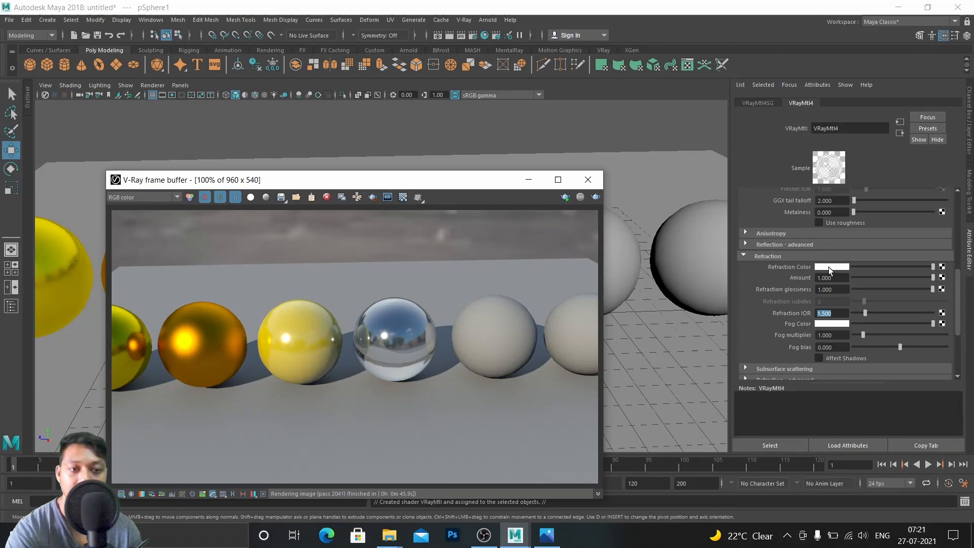
- Tint VRayMtl4's refraction colour green and close the V-Ray frame buffer
click(830, 266)
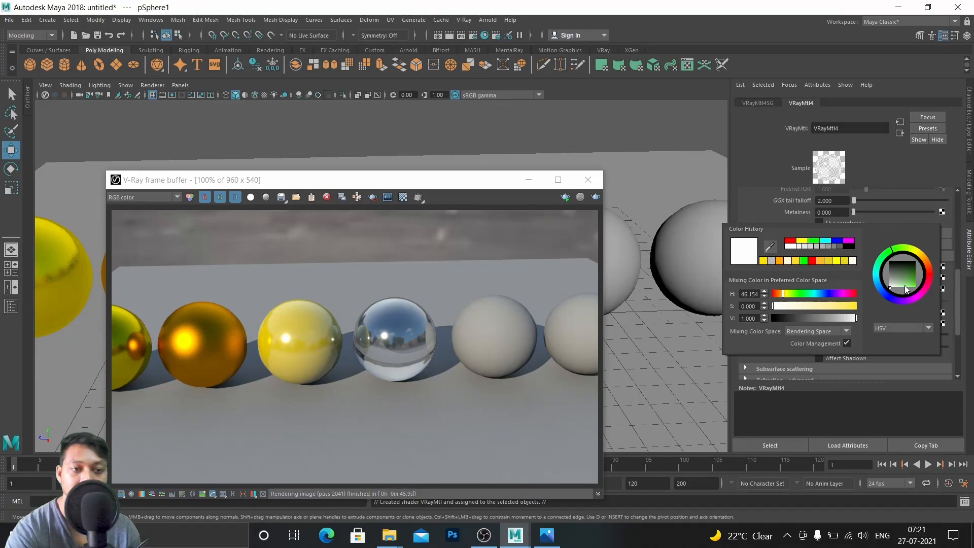
click(906, 280)
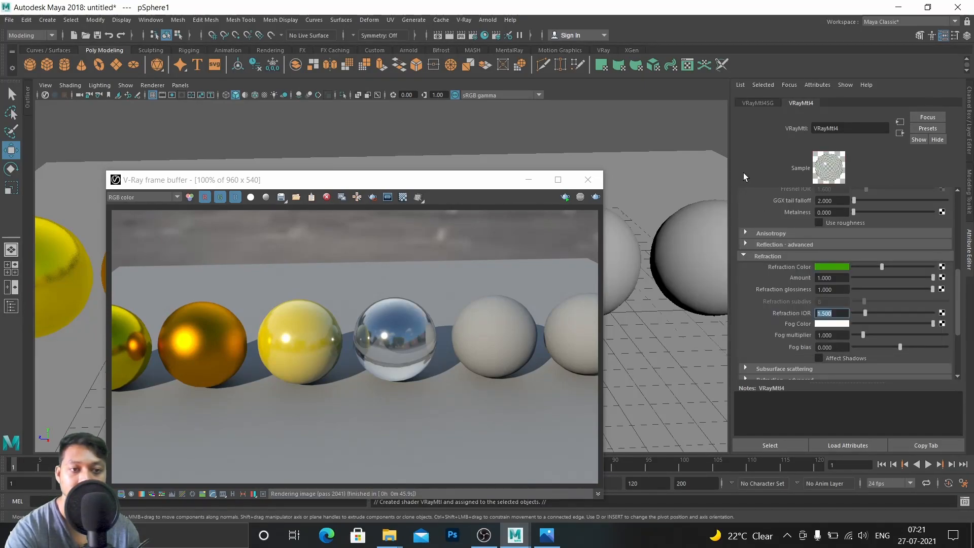
mouse_move(345, 285)
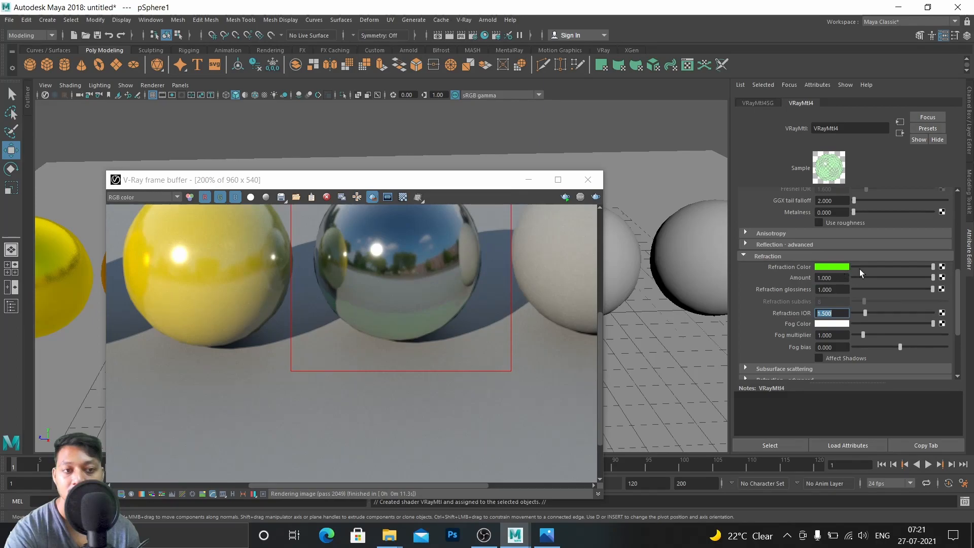
mouse_move(468, 274)
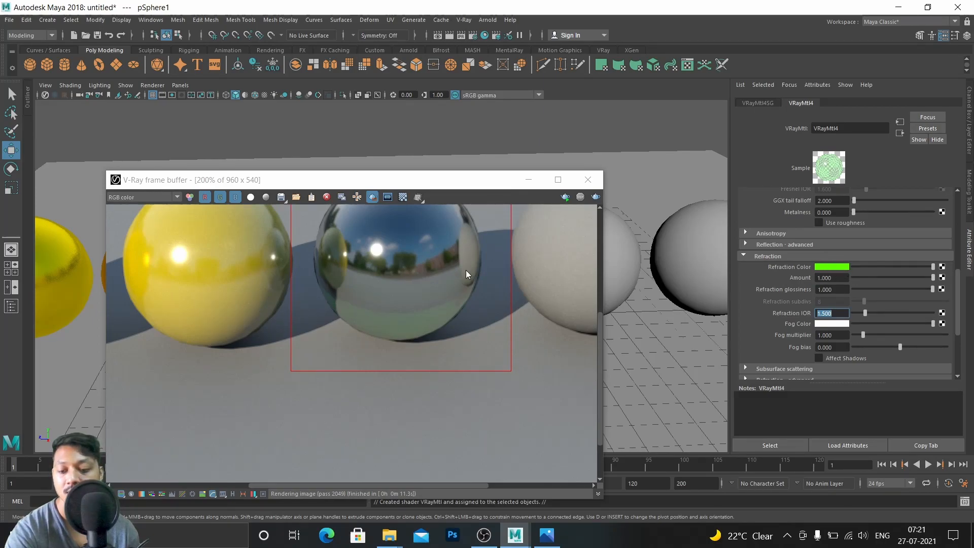
click(581, 197)
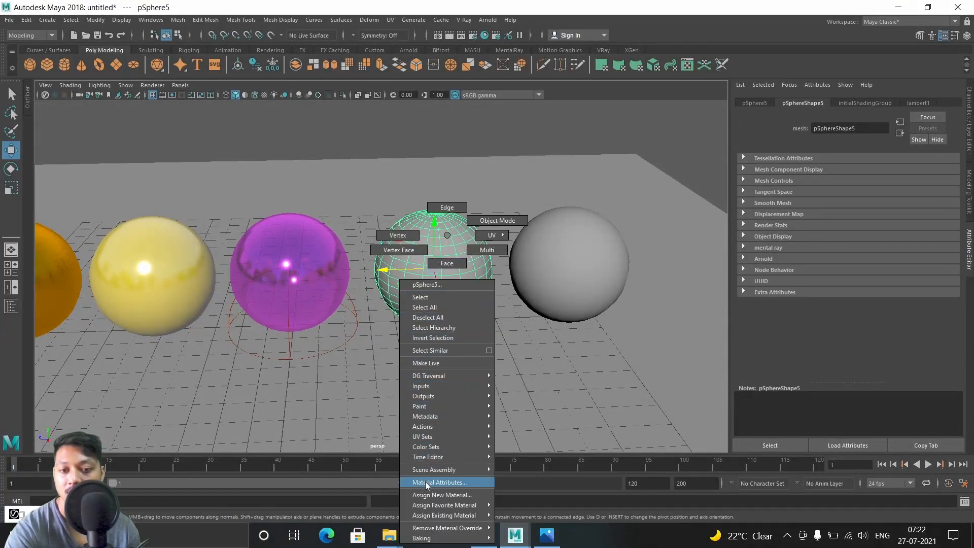
- Assign pSphere5 a VRay Mtl: black diffuse, white reflection 0.871, glossiness 0.869, Fresnel off
click(443, 495)
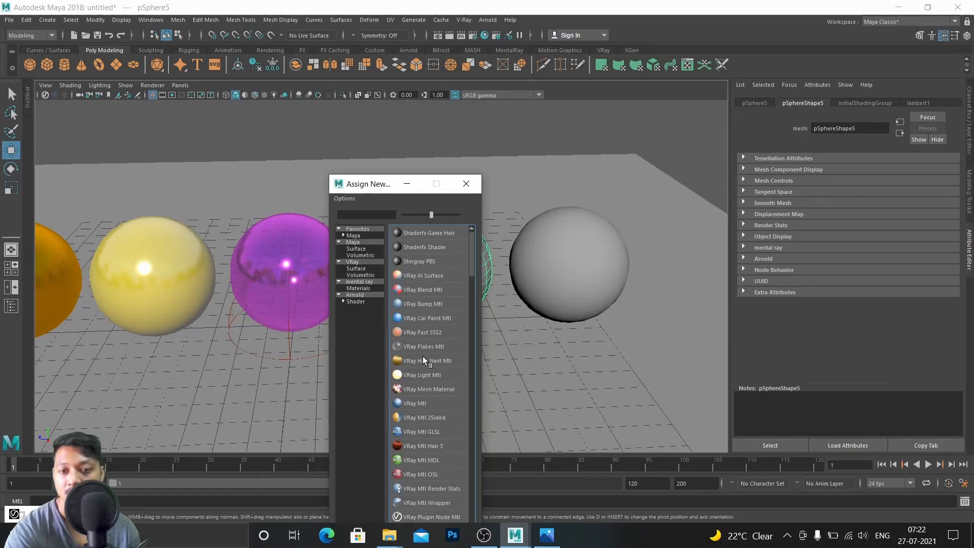
double_click(414, 402)
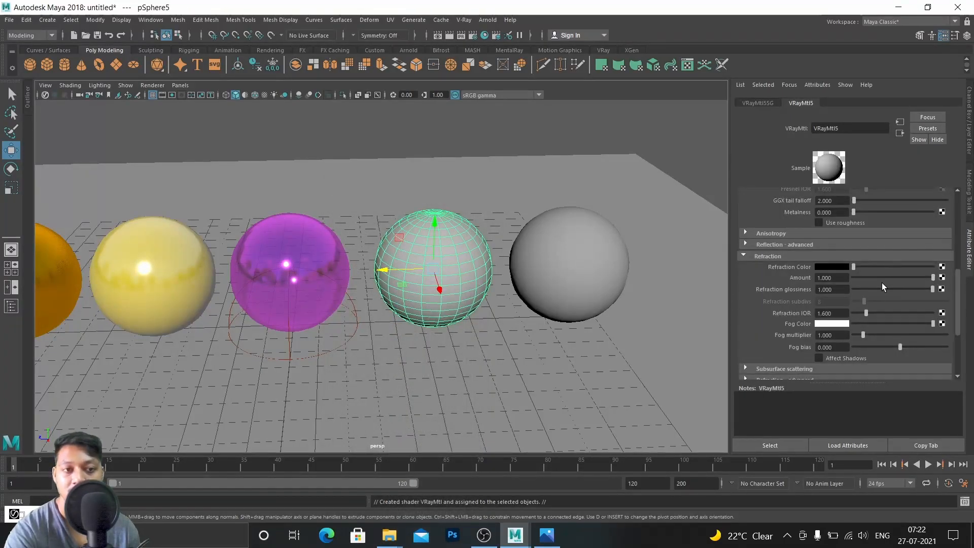
scroll(up, 3)
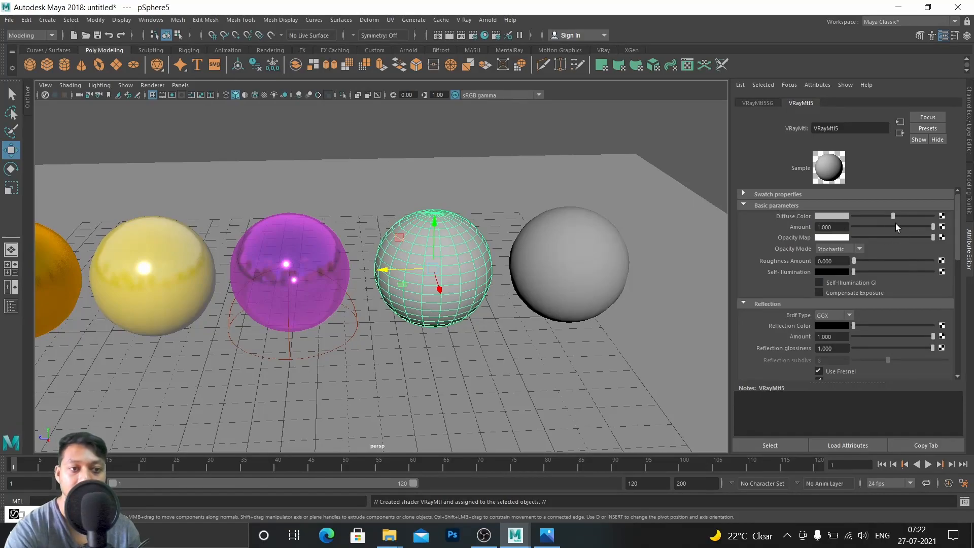
mouse_move(892, 218)
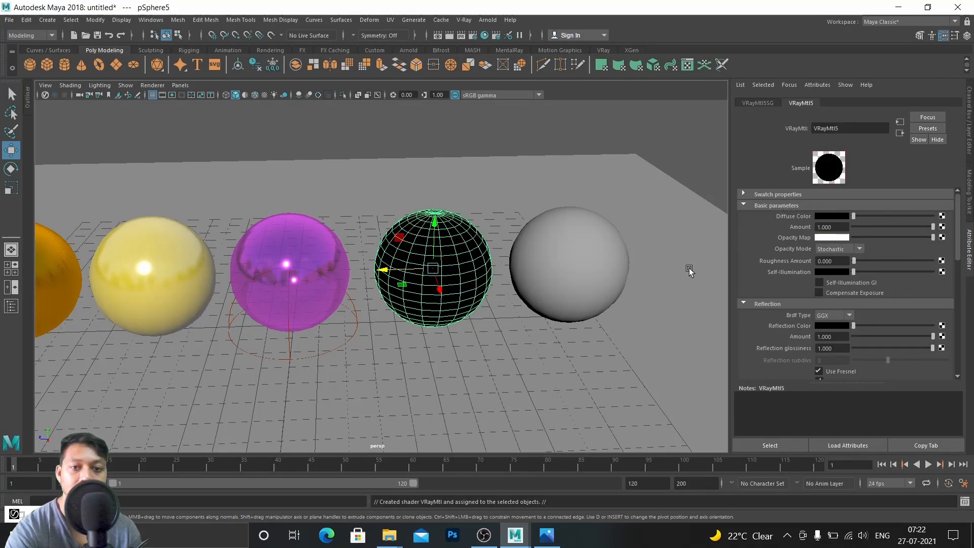
mouse_move(806, 289)
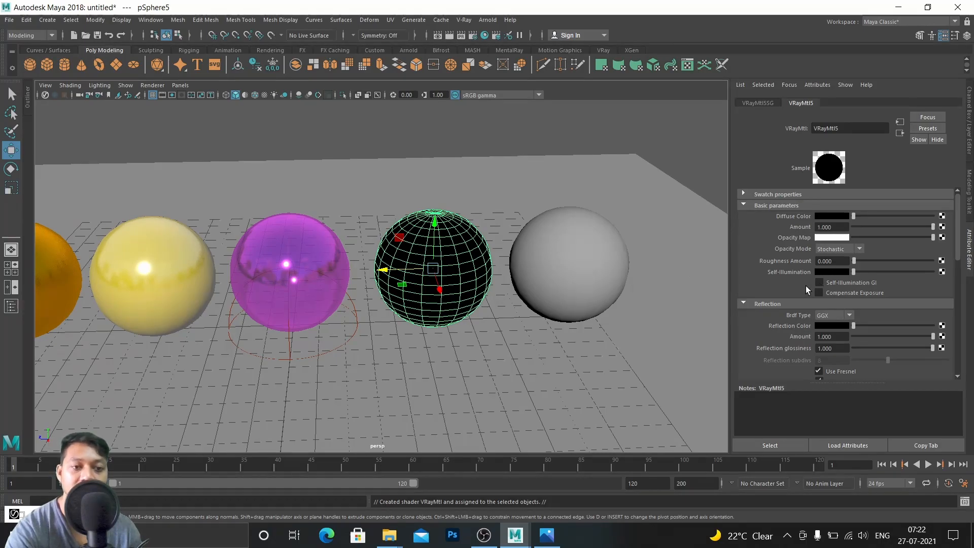
scroll(down, 3)
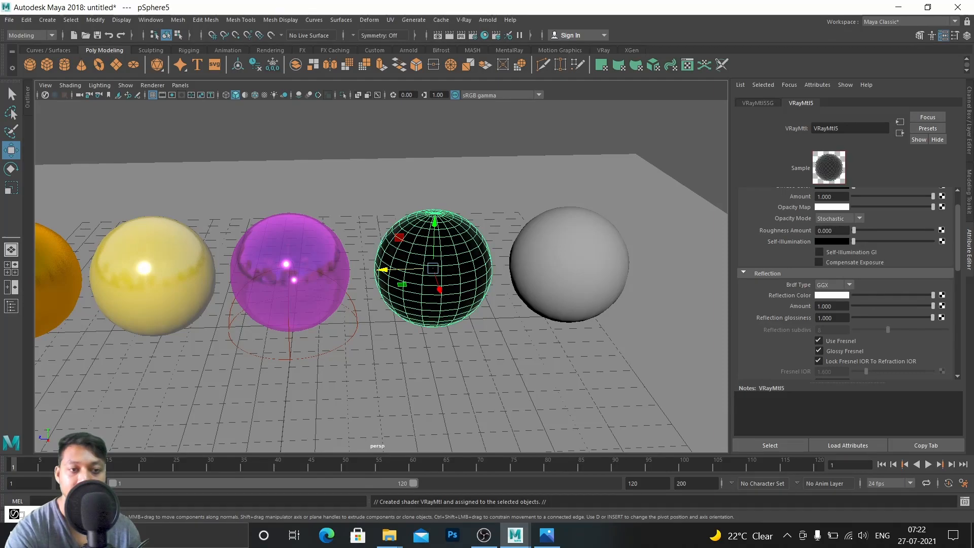
click(819, 341)
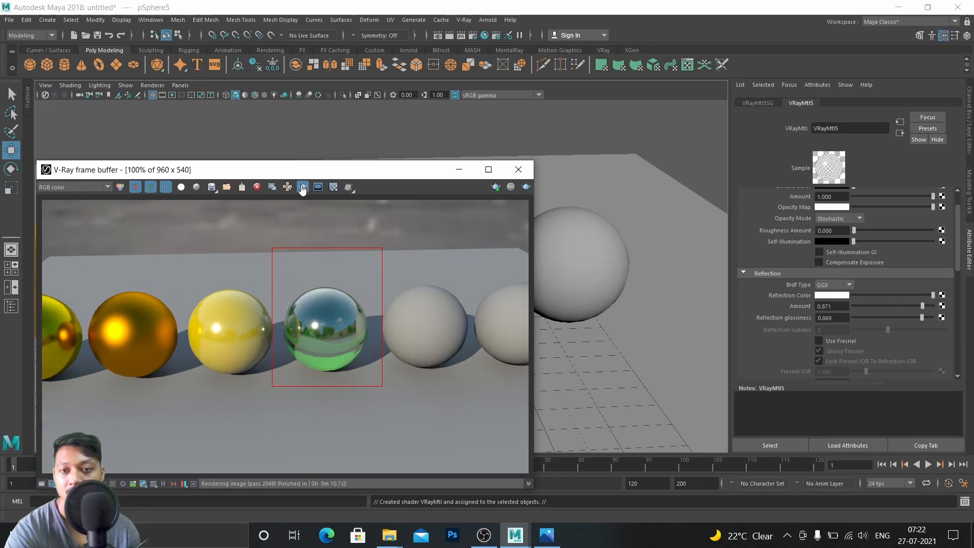
- Render the sphere row, move the frame buffer to inspect the chrome sphere, then close it
click(301, 187)
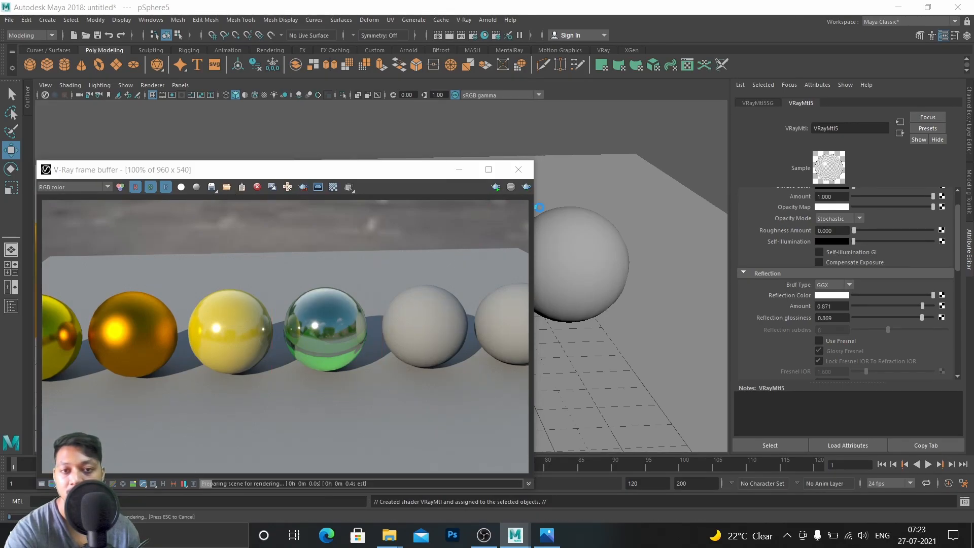
click(496, 186)
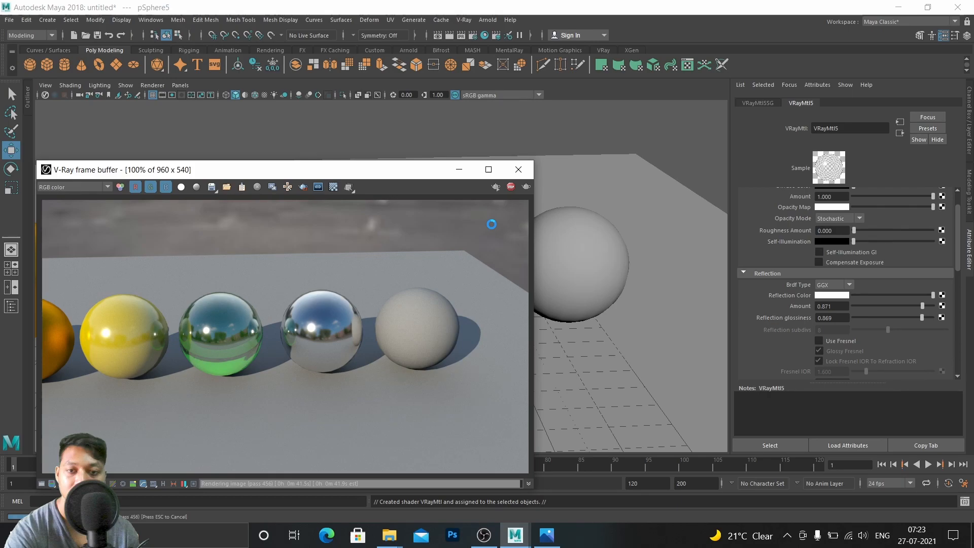
drag(249, 169, 352, 135)
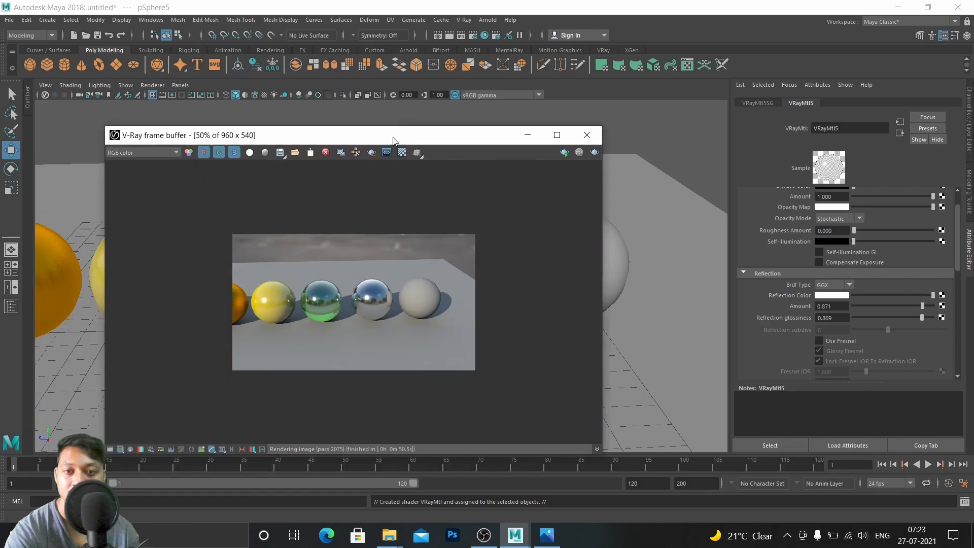
click(586, 134)
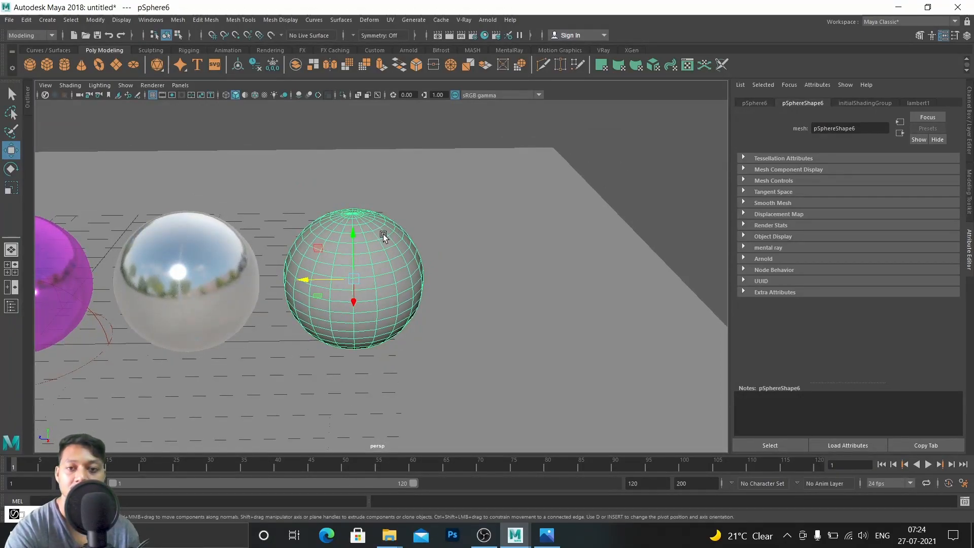
- Assign pSphere6 a VRay Mtl: dark grey diffuse, roughness 0.216, reflection 0.097, glossiness 0.150, Fresnel off
right_click(383, 235)
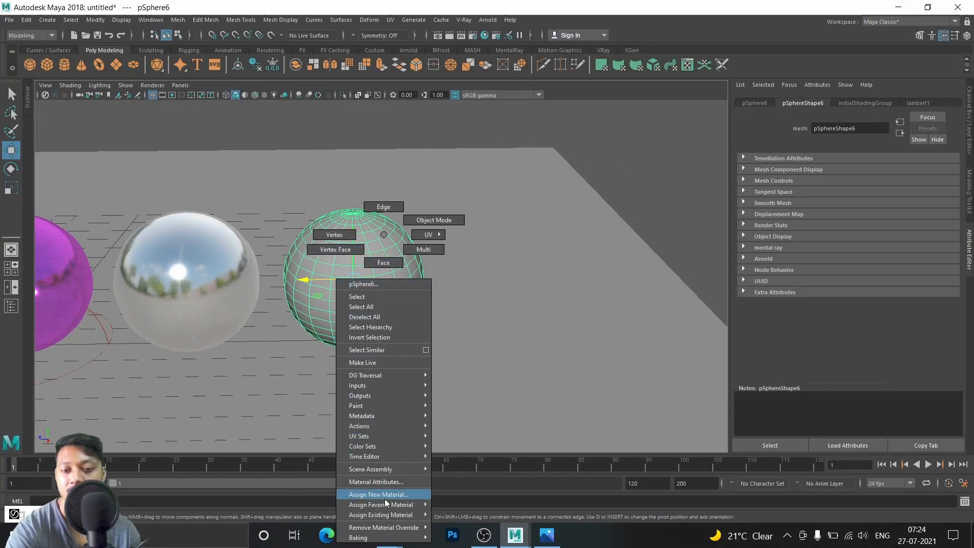
click(374, 493)
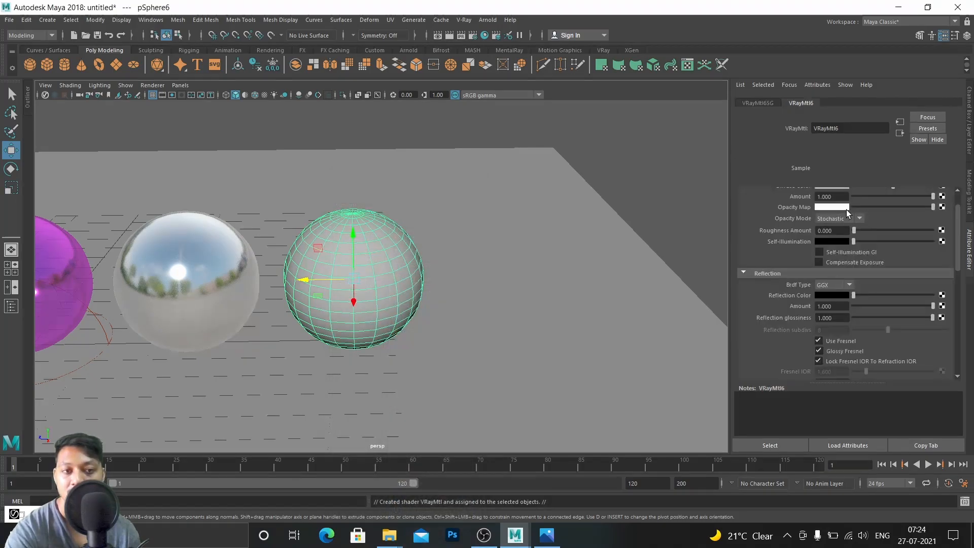
scroll(up, 3)
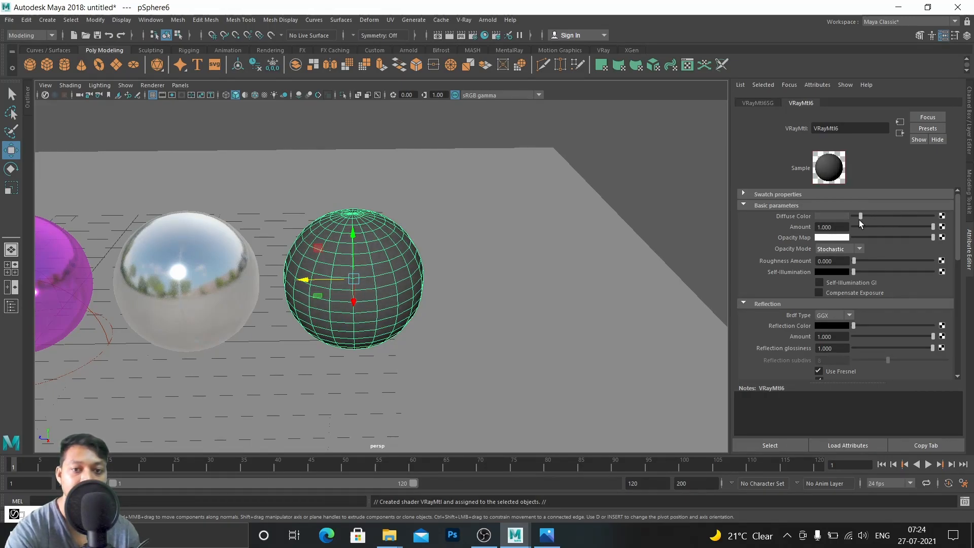
scroll(down, 3)
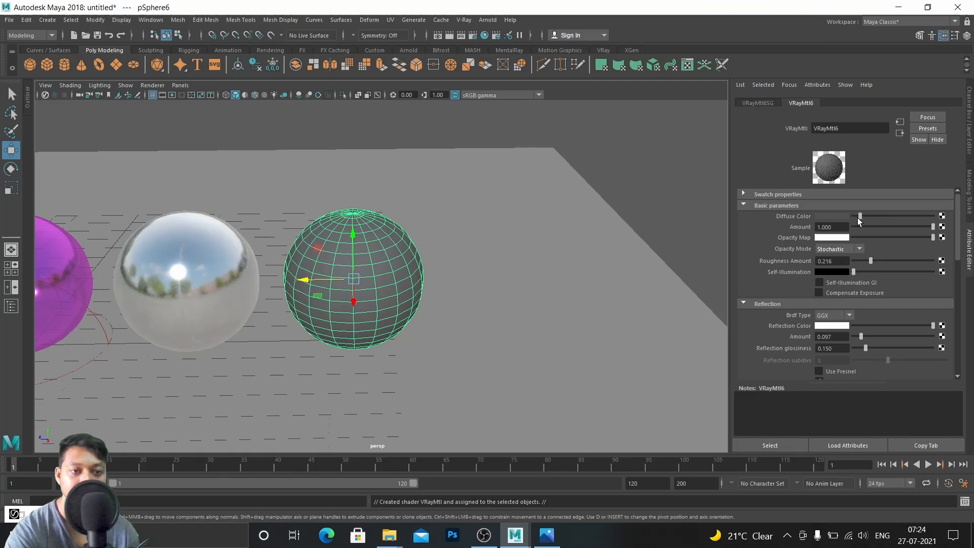
scroll(down, 3)
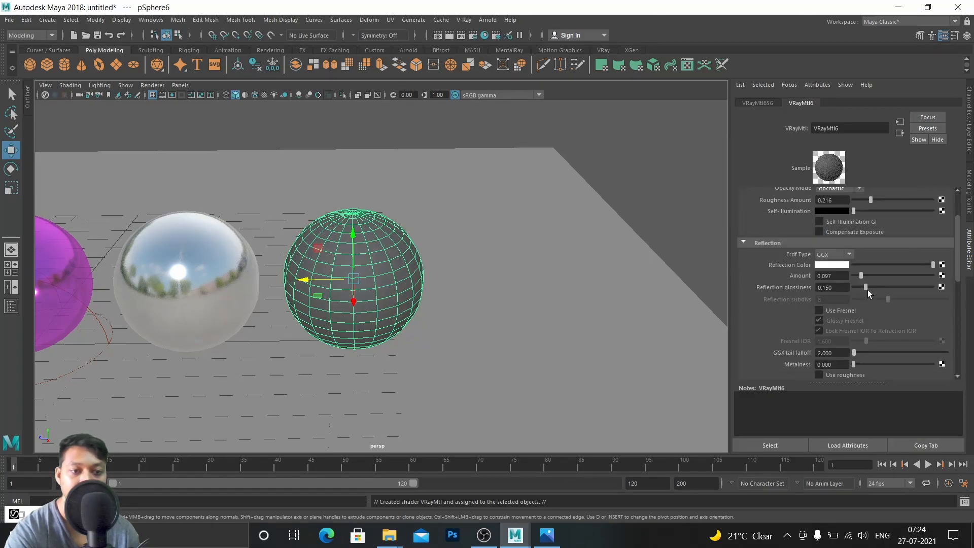
scroll(down, 3)
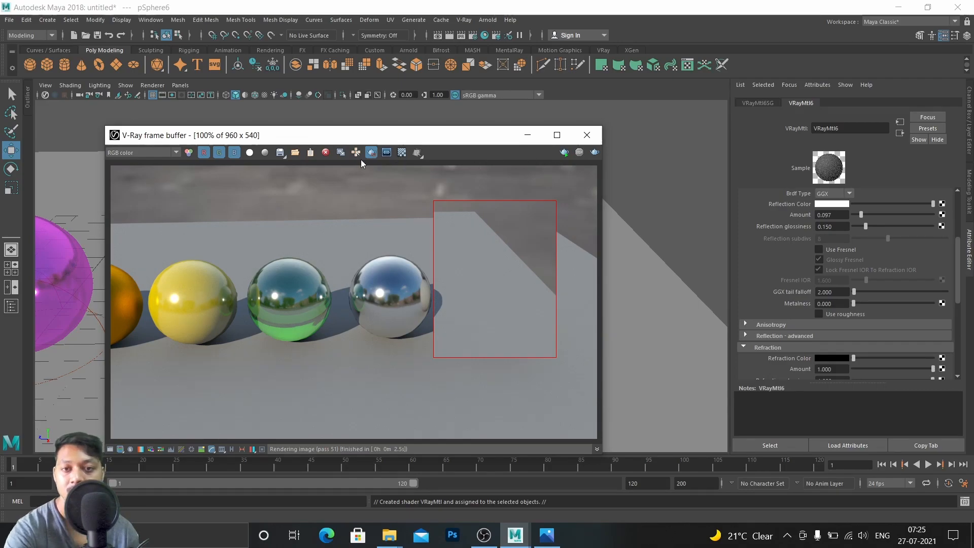
- Re-render and switch the rubber to Blinn BRDF, roughness 0.118, reflection 0.058, glossiness 0.386
click(370, 152)
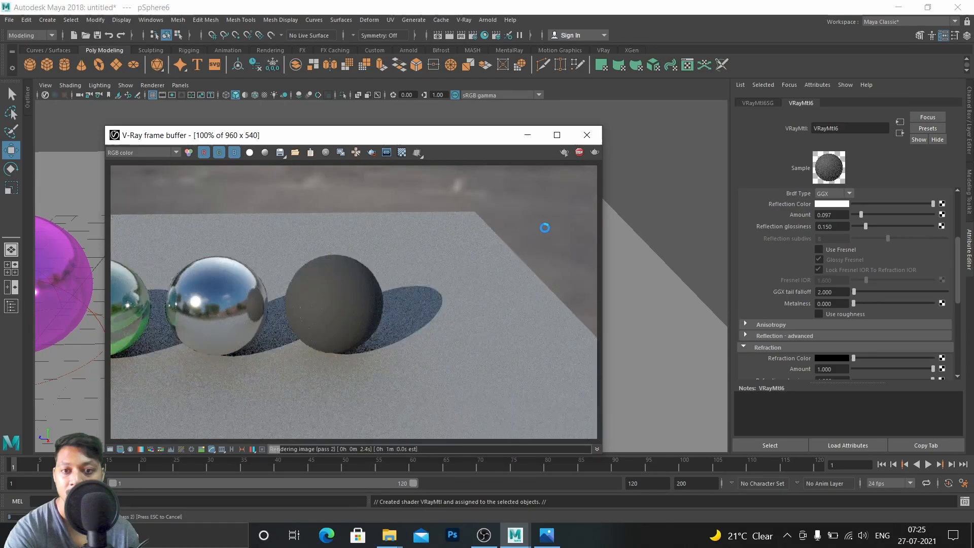
mouse_move(563, 223)
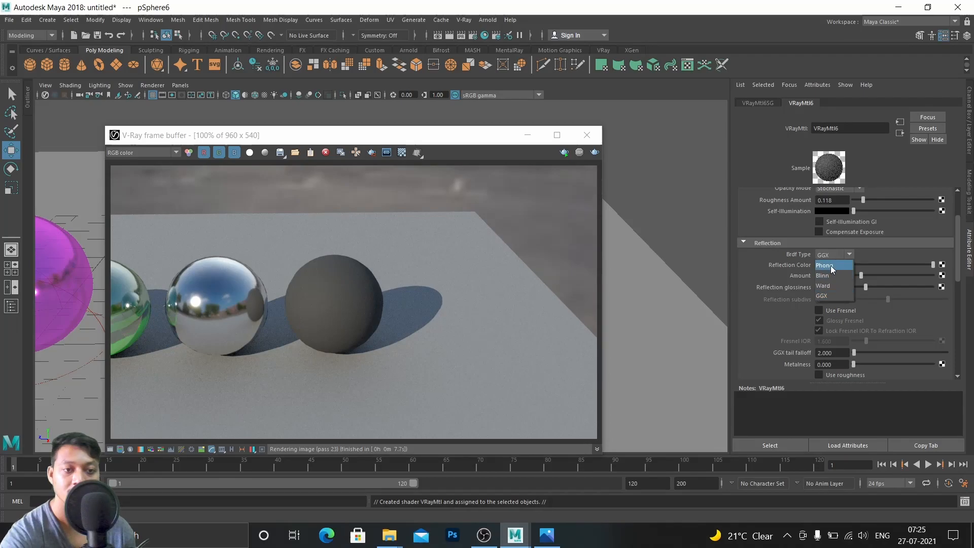
click(823, 275)
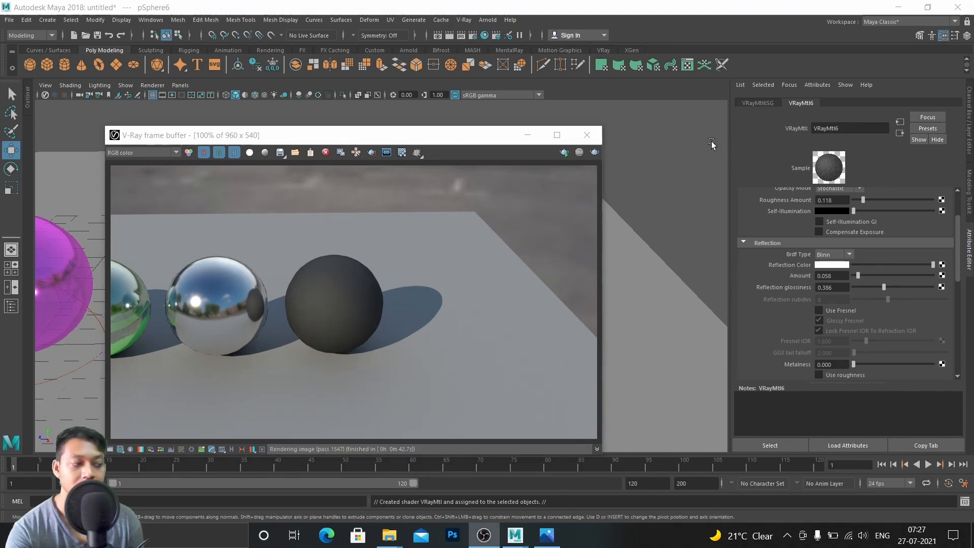
mouse_move(449, 270)
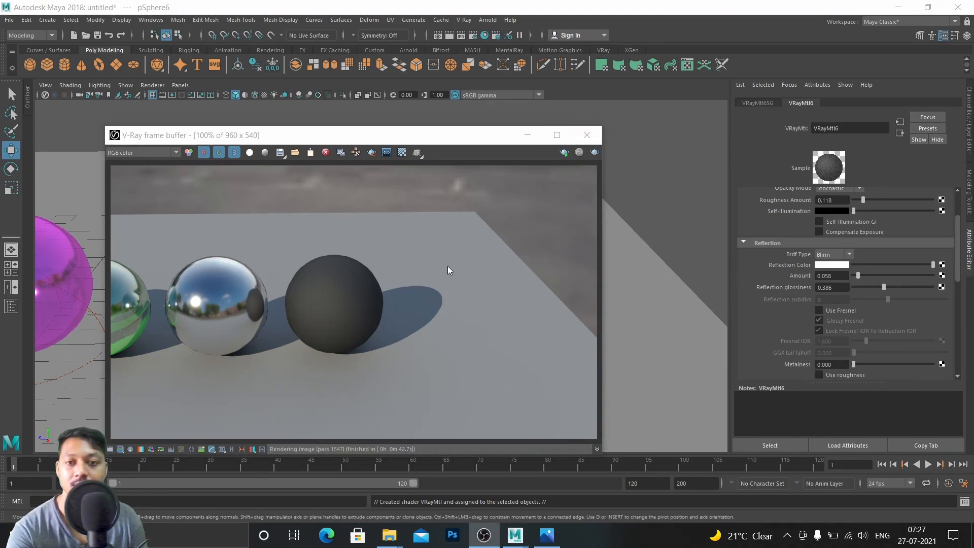
mouse_move(468, 210)
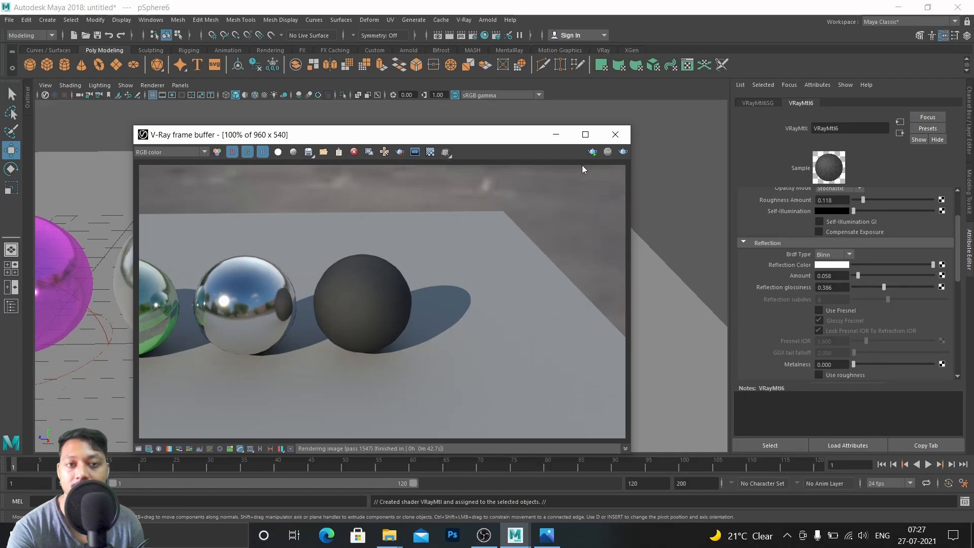
mouse_move(592, 152)
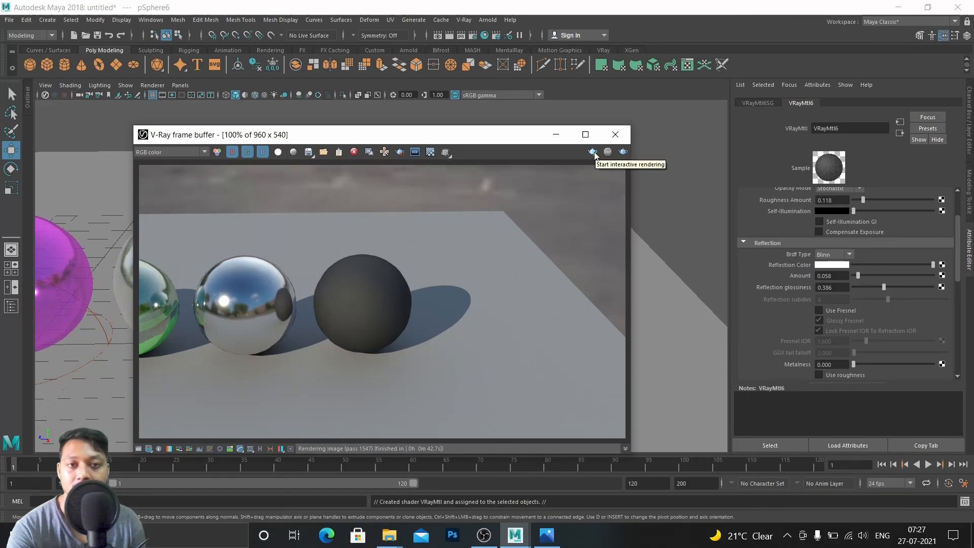
- Turn on interactive rendering from the V-Ray frame buffer toolbar
click(592, 151)
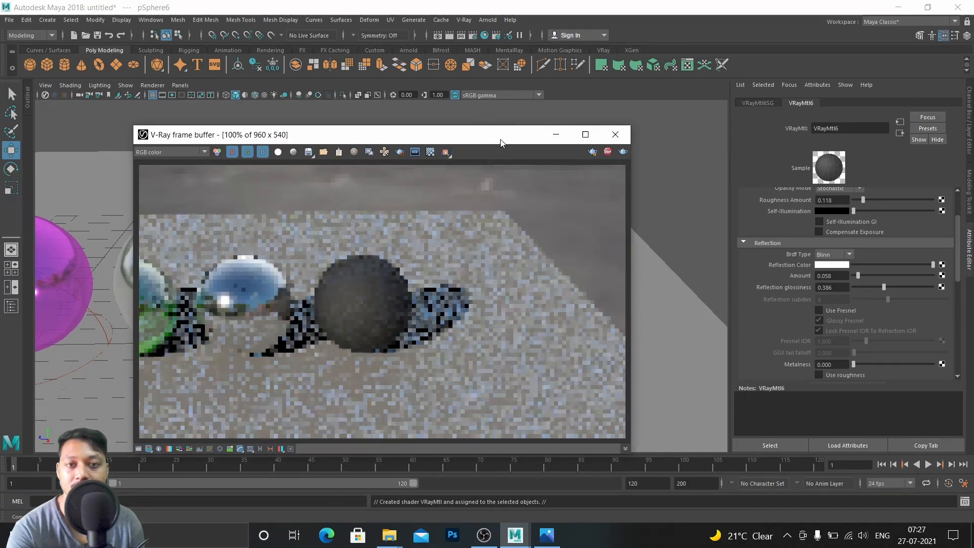